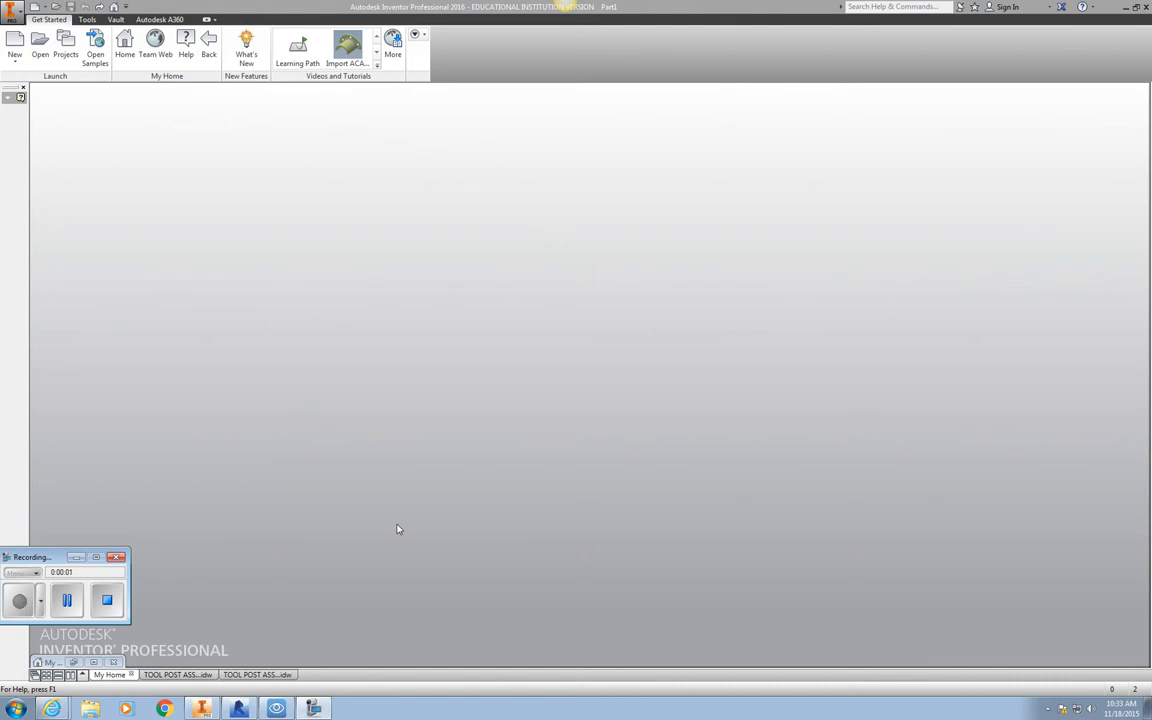
mouse_move(404, 444)
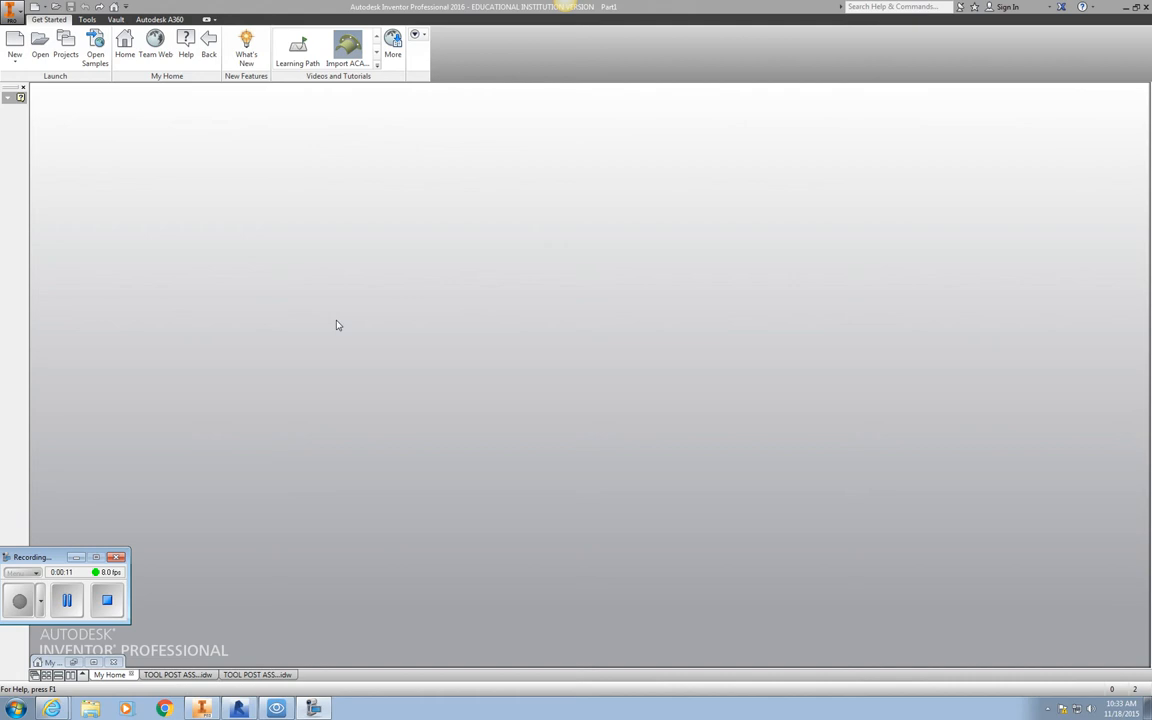
mouse_move(332, 316)
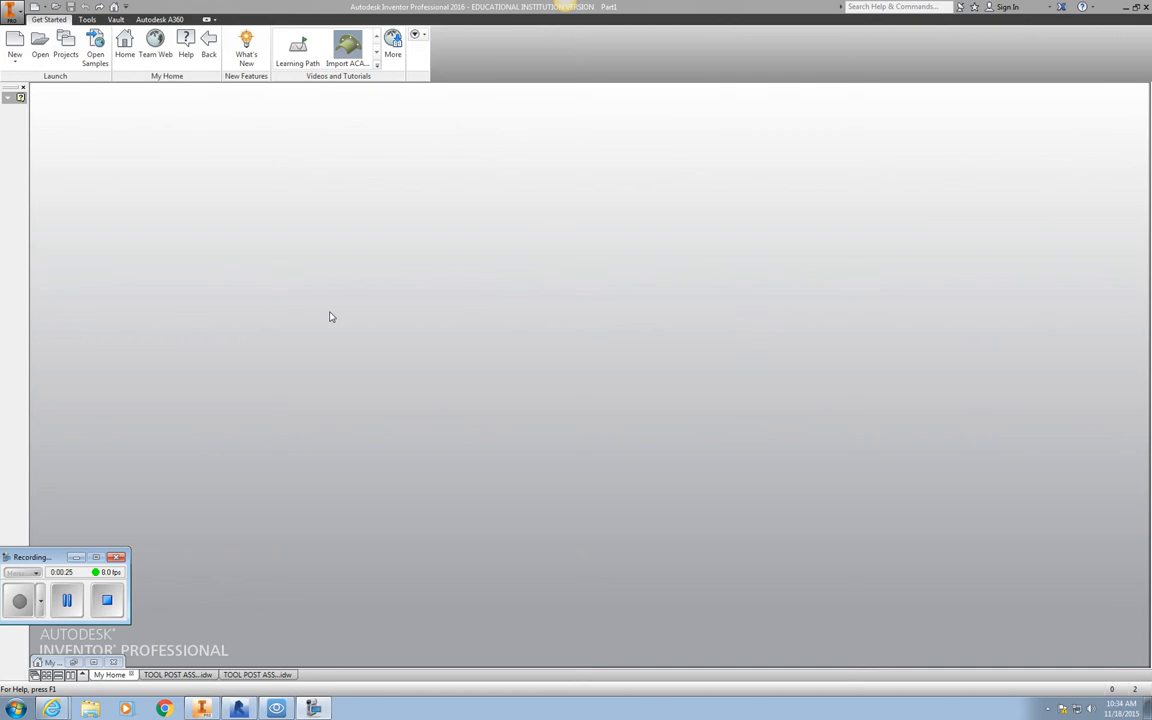
mouse_move(376, 204)
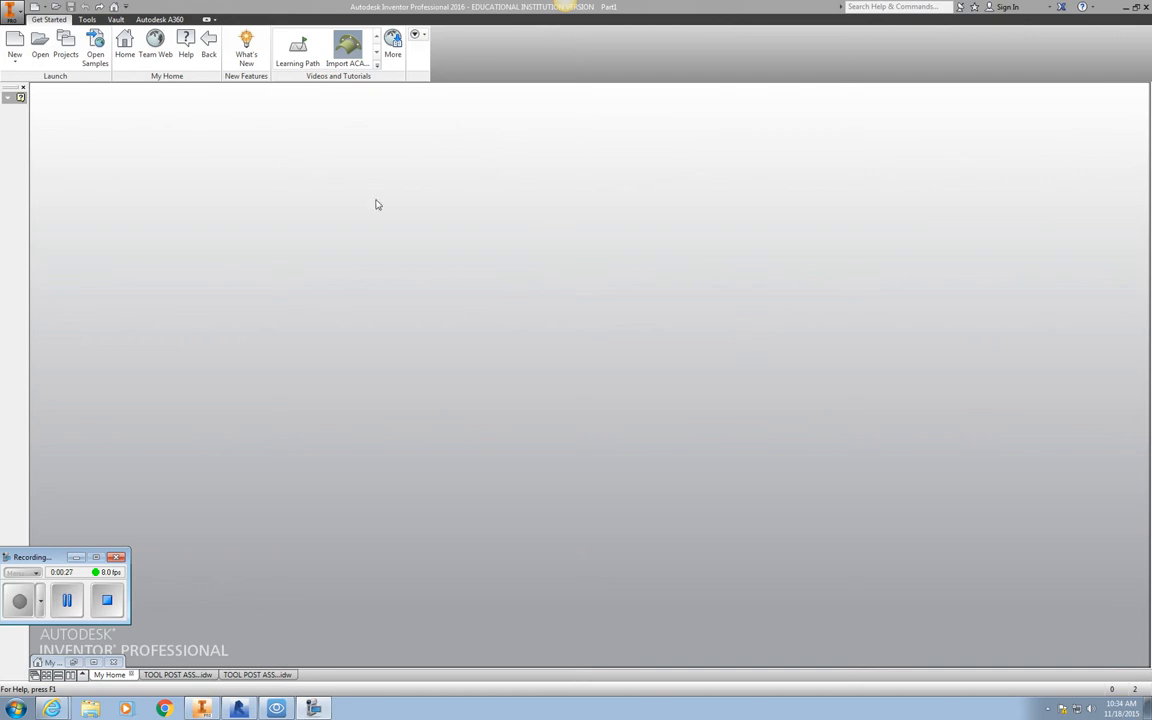
mouse_move(80, 90)
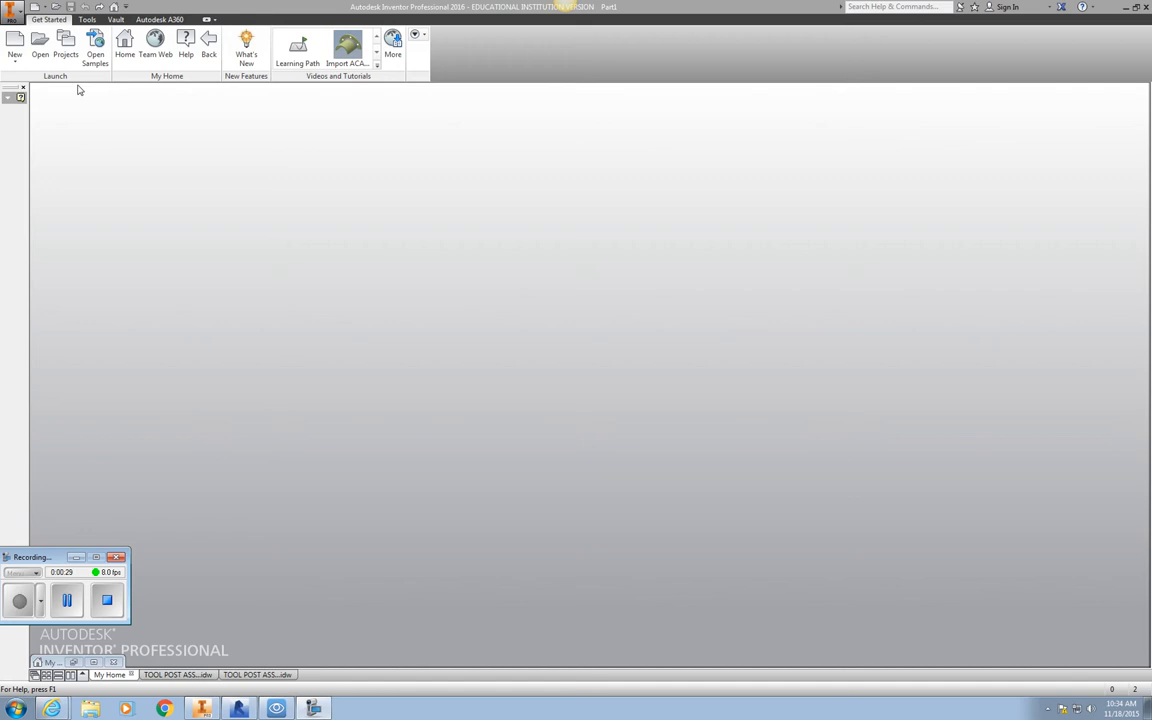
Step: Create a new Standard.ipt part and start a 2D sketch on the XZ origin plane
left_click(16, 50)
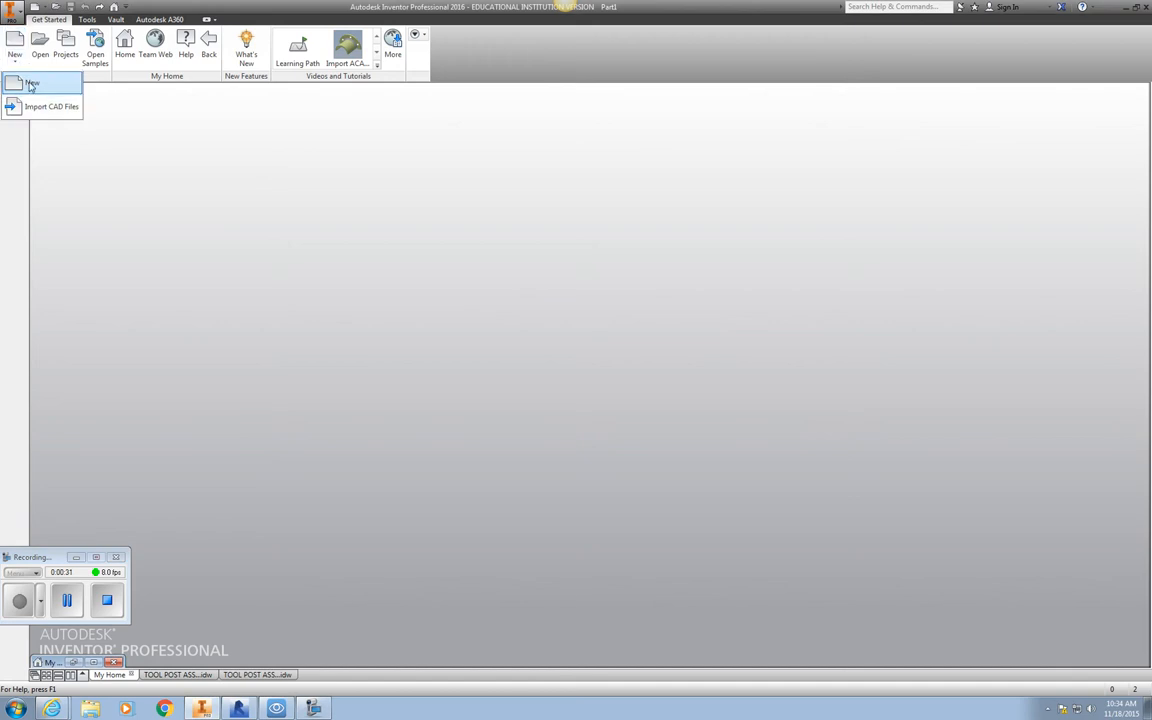
left_click(32, 84)
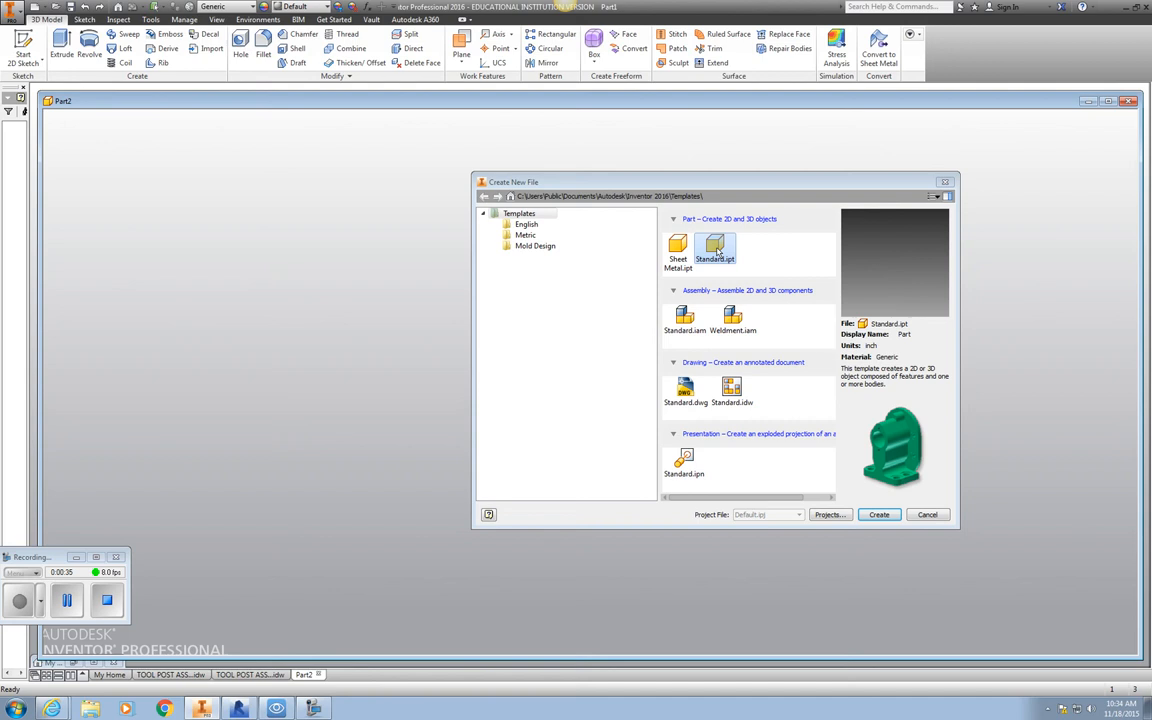
left_click(876, 514)
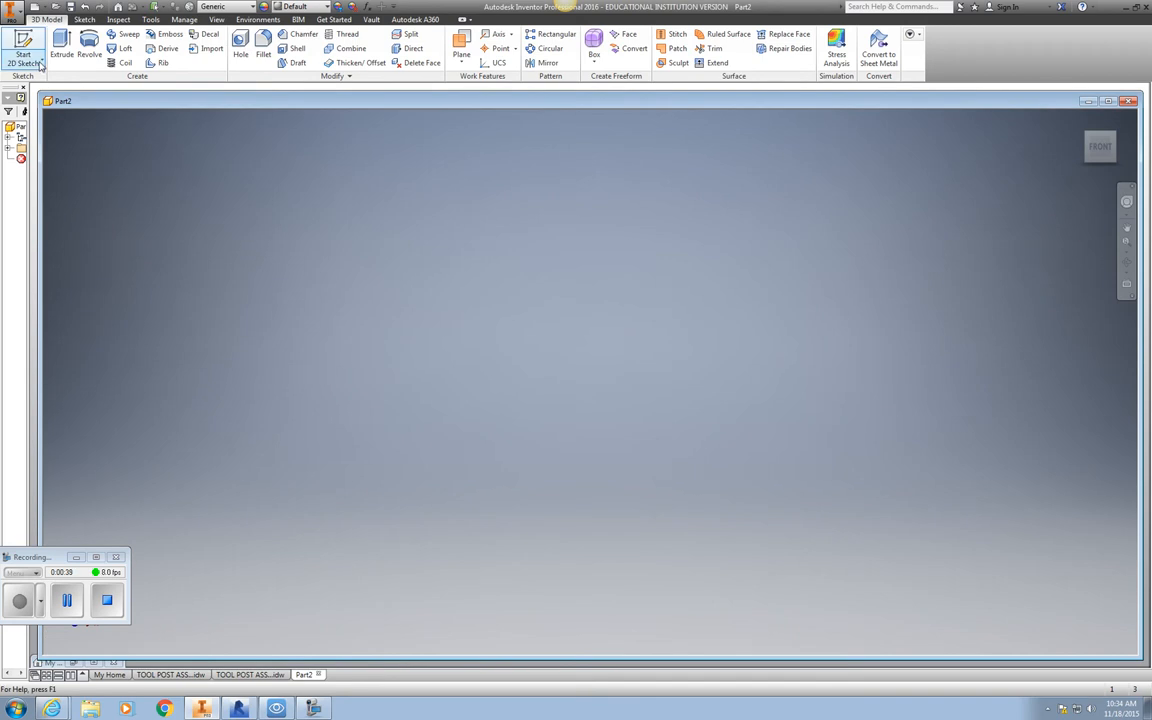
left_click(24, 48)
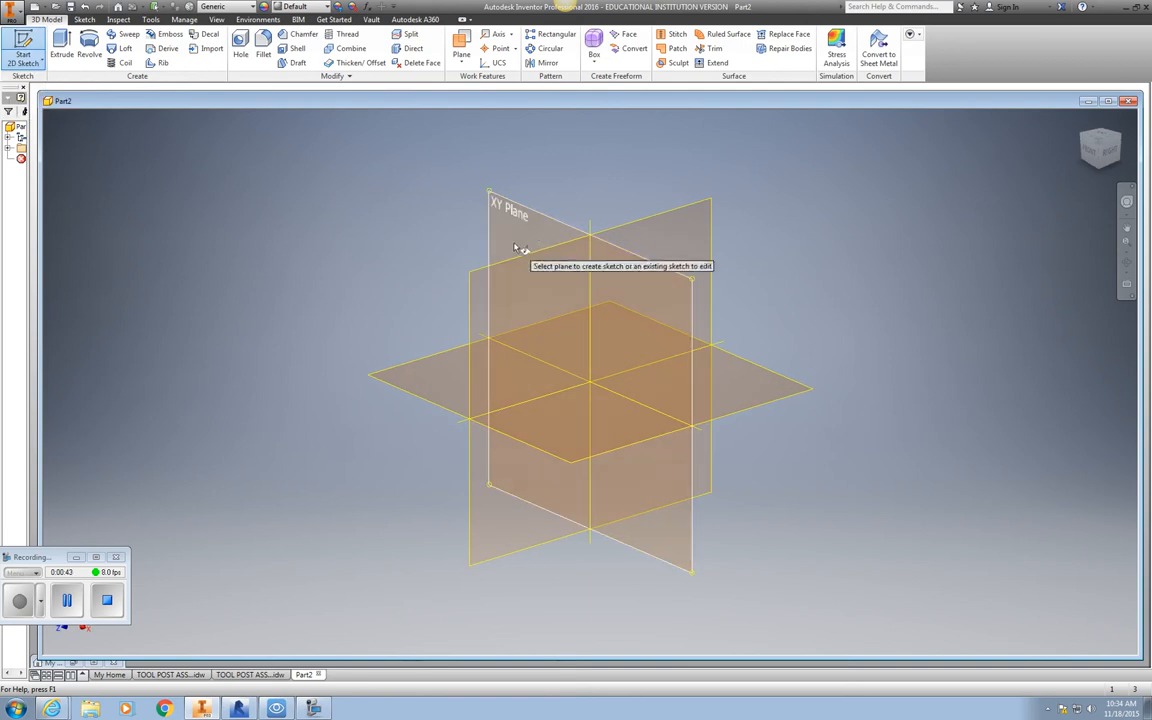
mouse_move(512, 268)
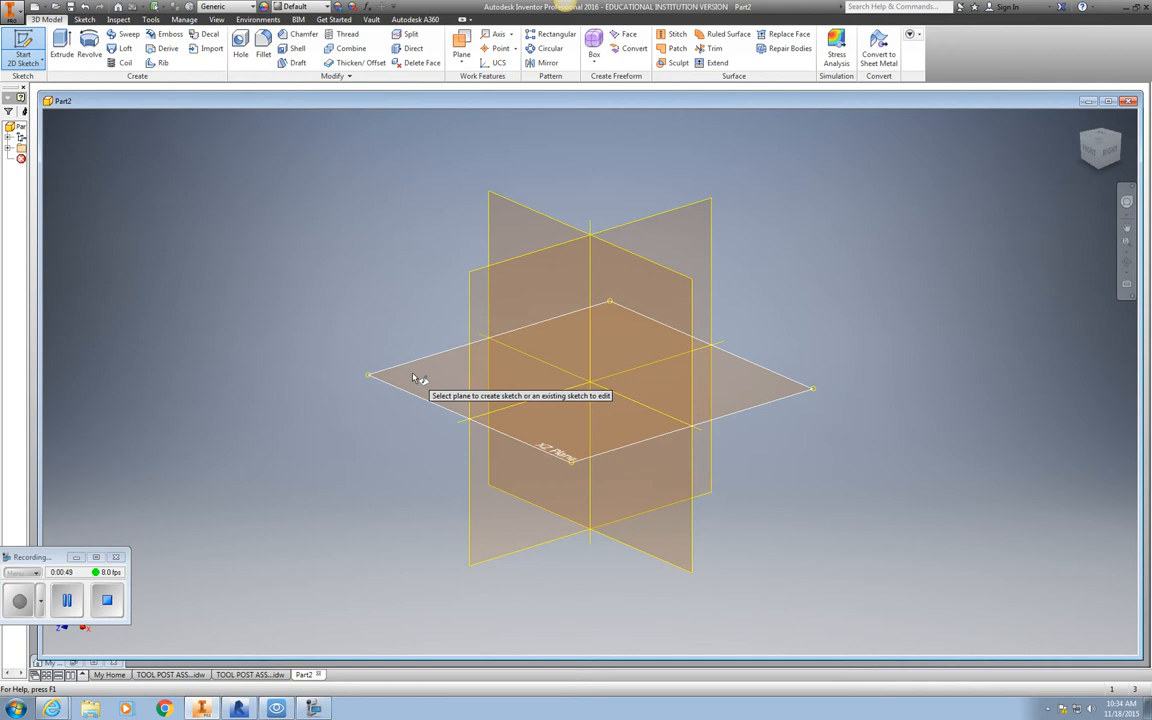
left_click(410, 376)
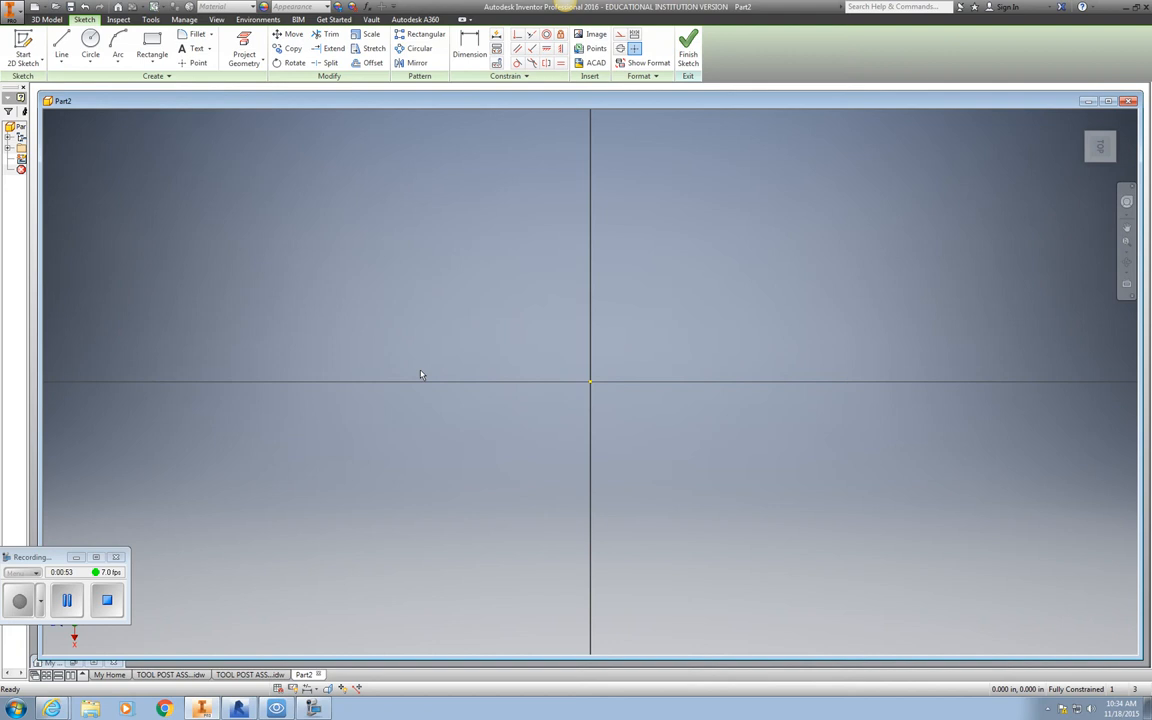
Step: Draw a closed 8.000 by 5.000 rectangle of lines starting and ending at the origin
left_click(62, 48)
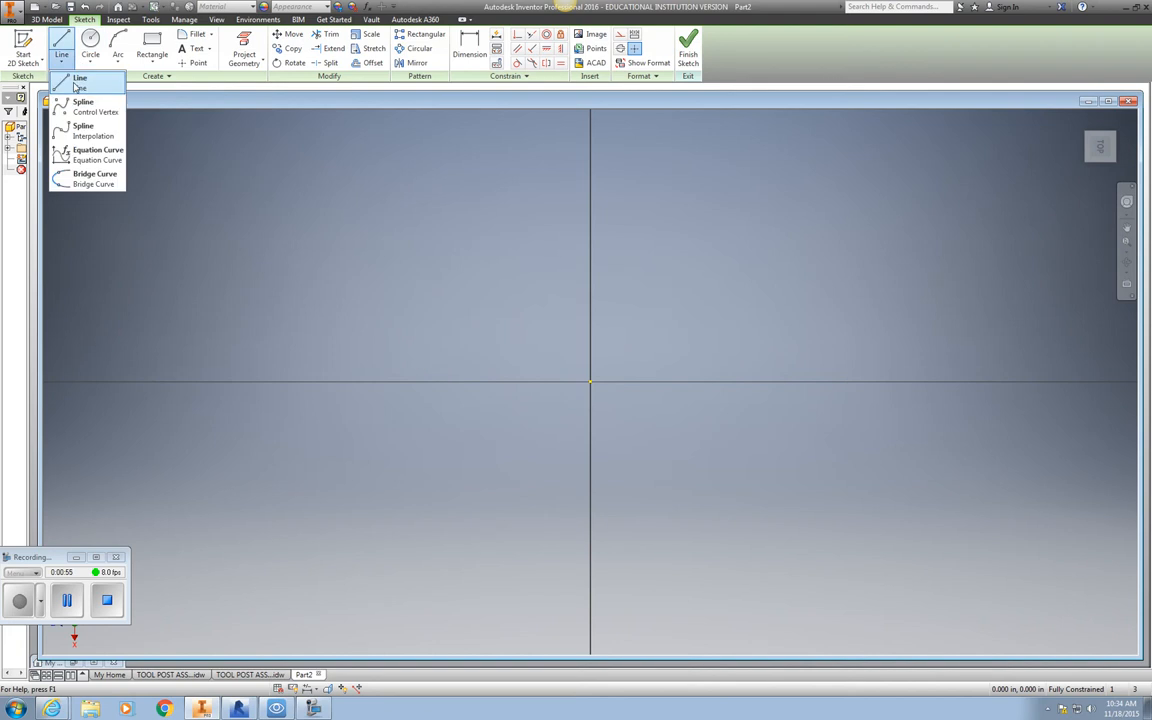
left_click(80, 78)
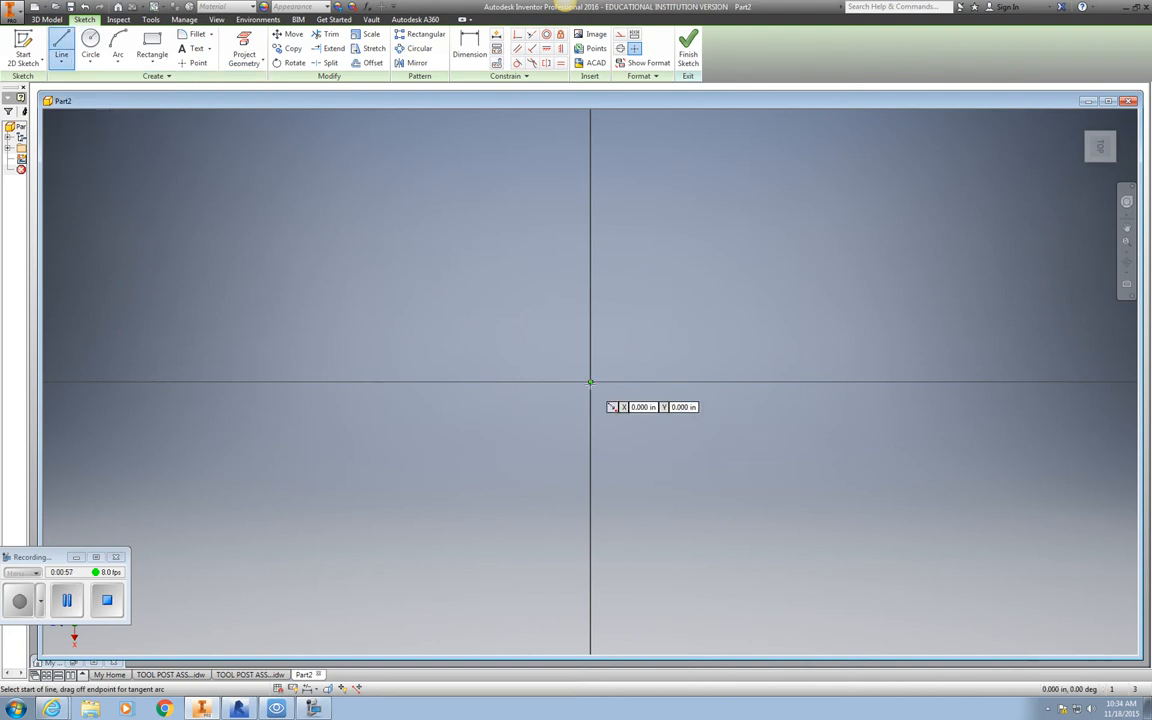
left_click(590, 382)
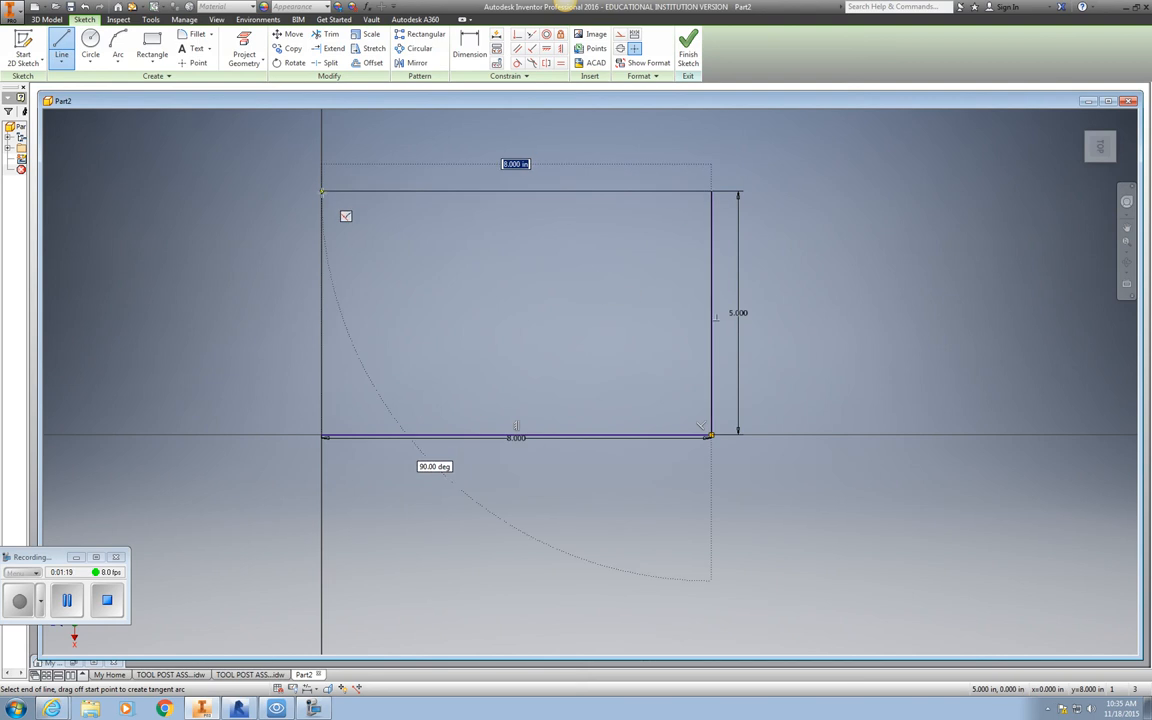
left_click(710, 190)
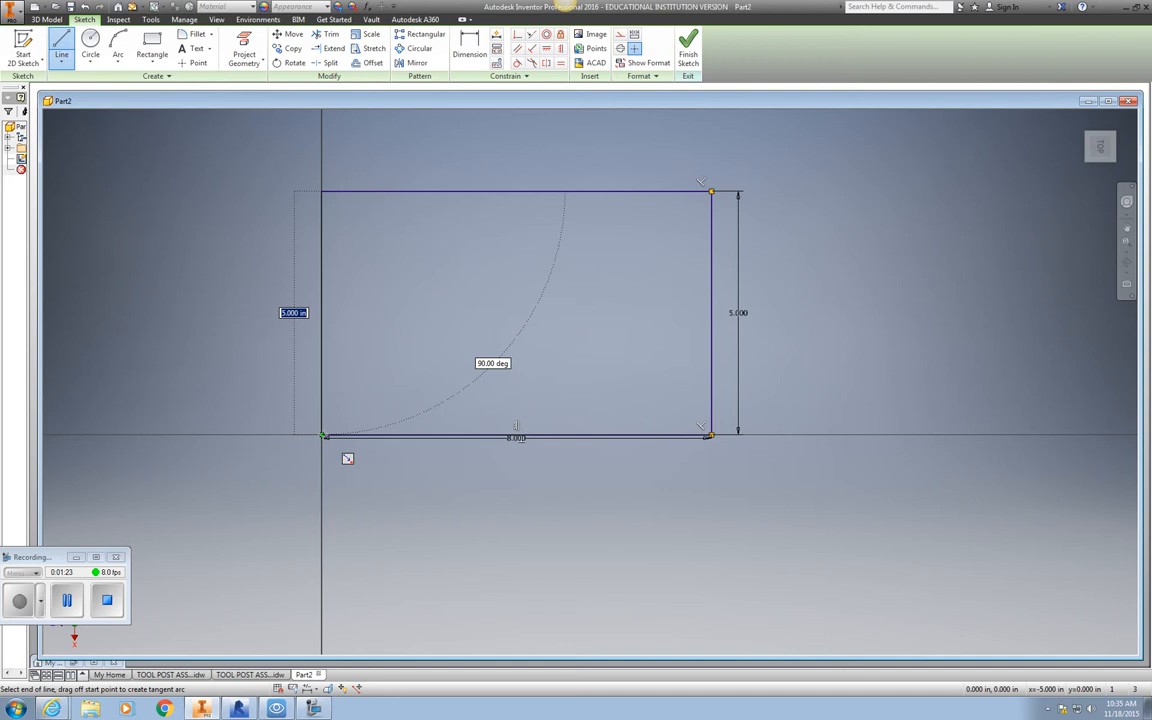
left_click(324, 436)
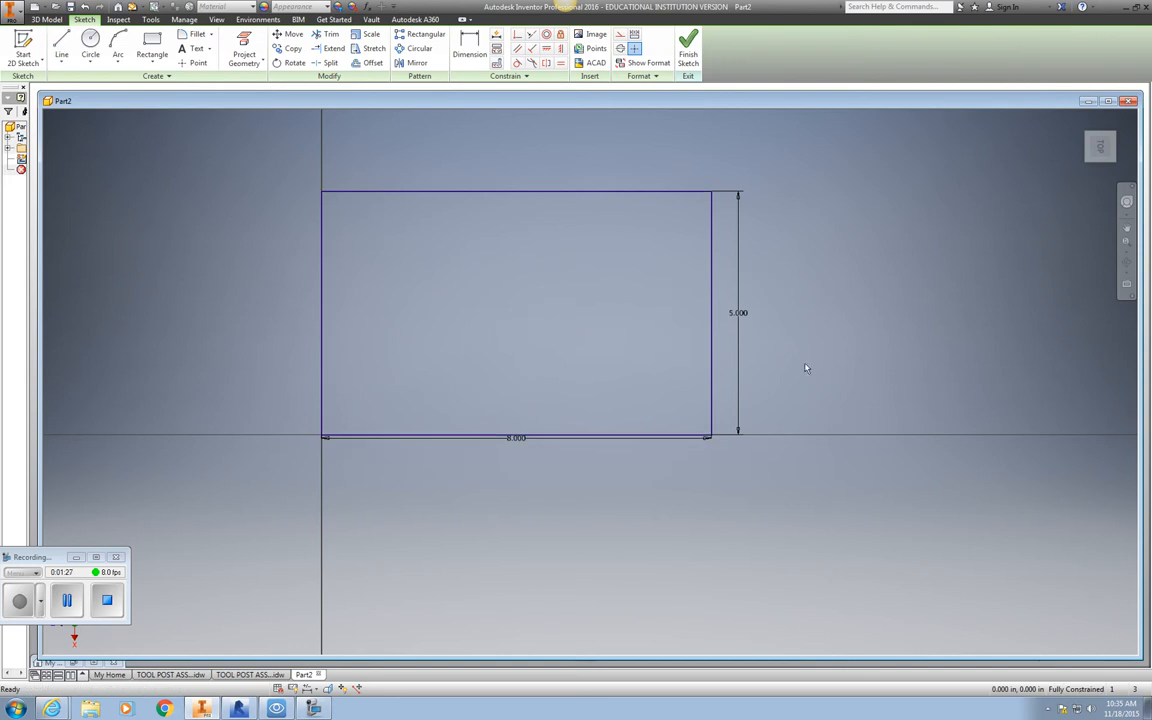
mouse_move(788, 332)
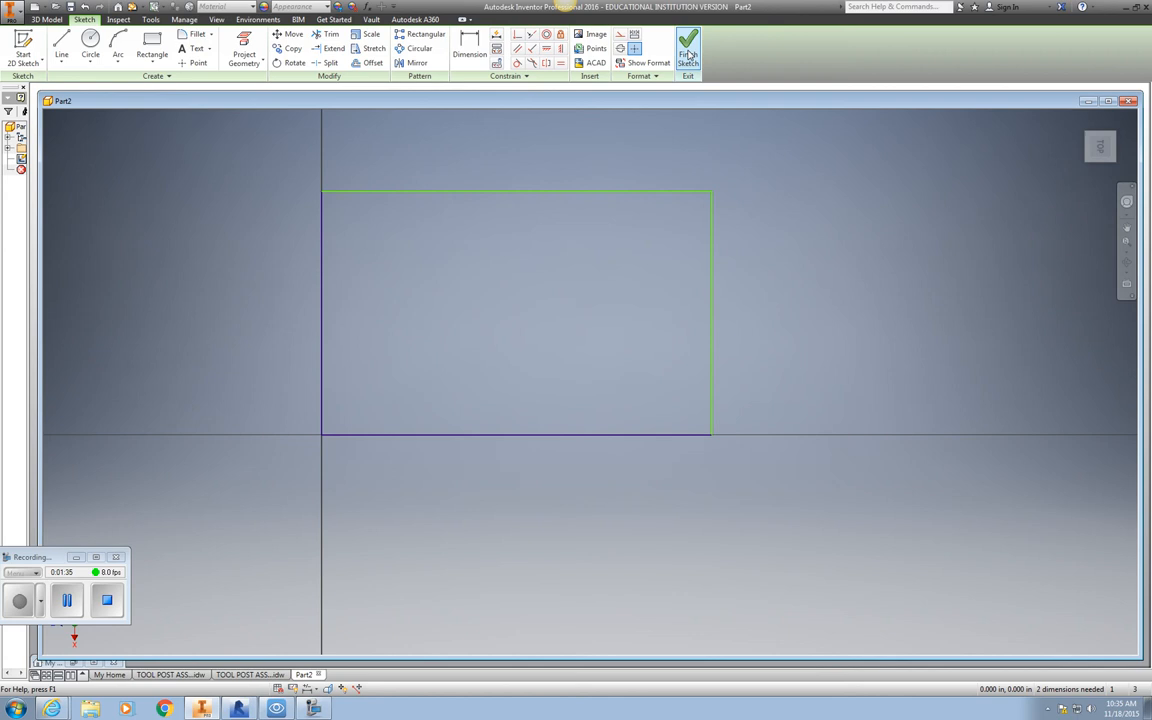
Step: Finish the sketch and extrude the rectangle into a thin solid plate
left_click(688, 48)
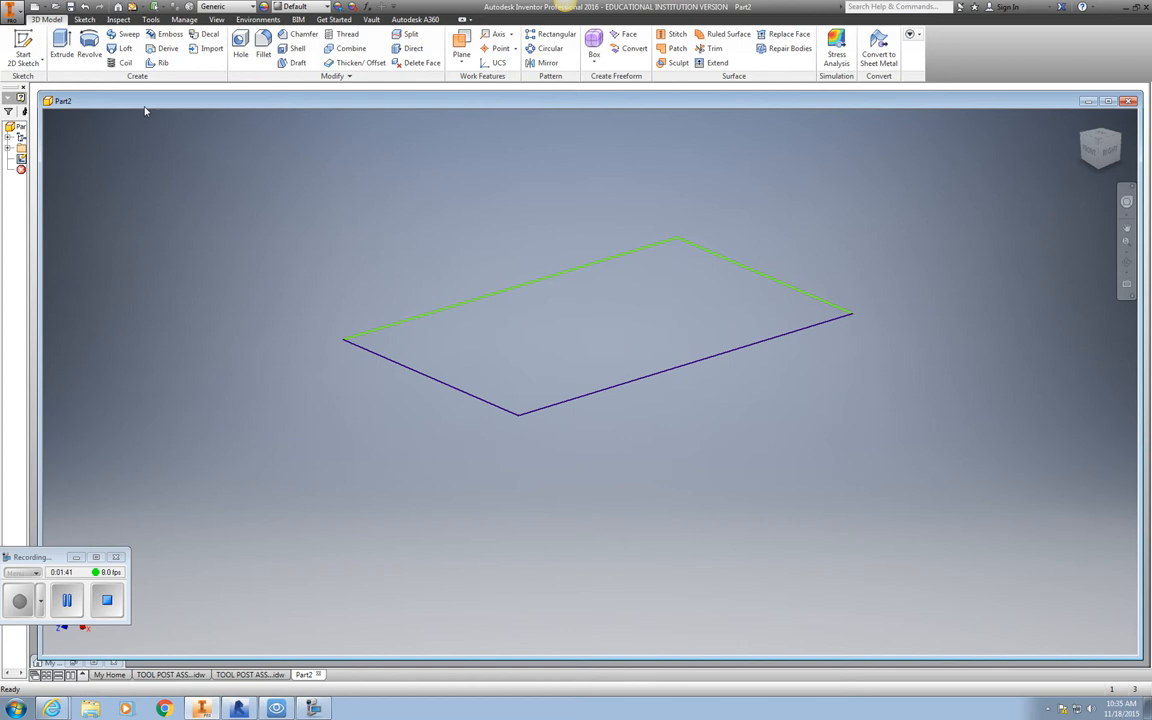
left_click(60, 48)
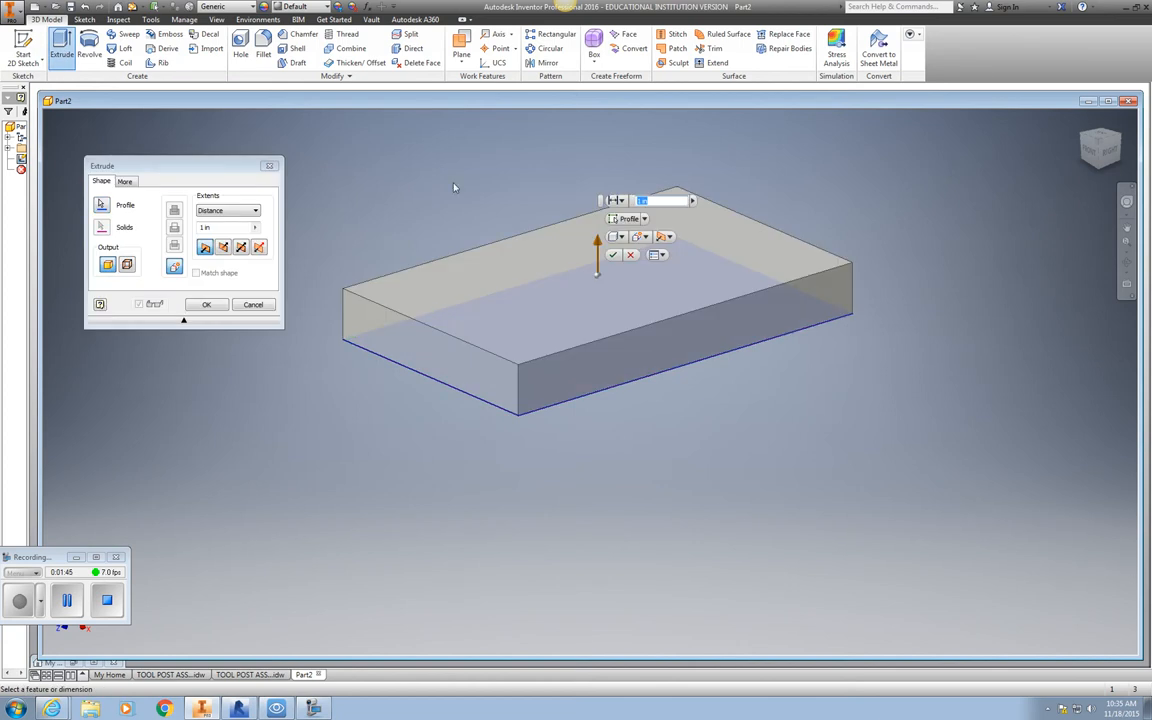
mouse_move(482, 294)
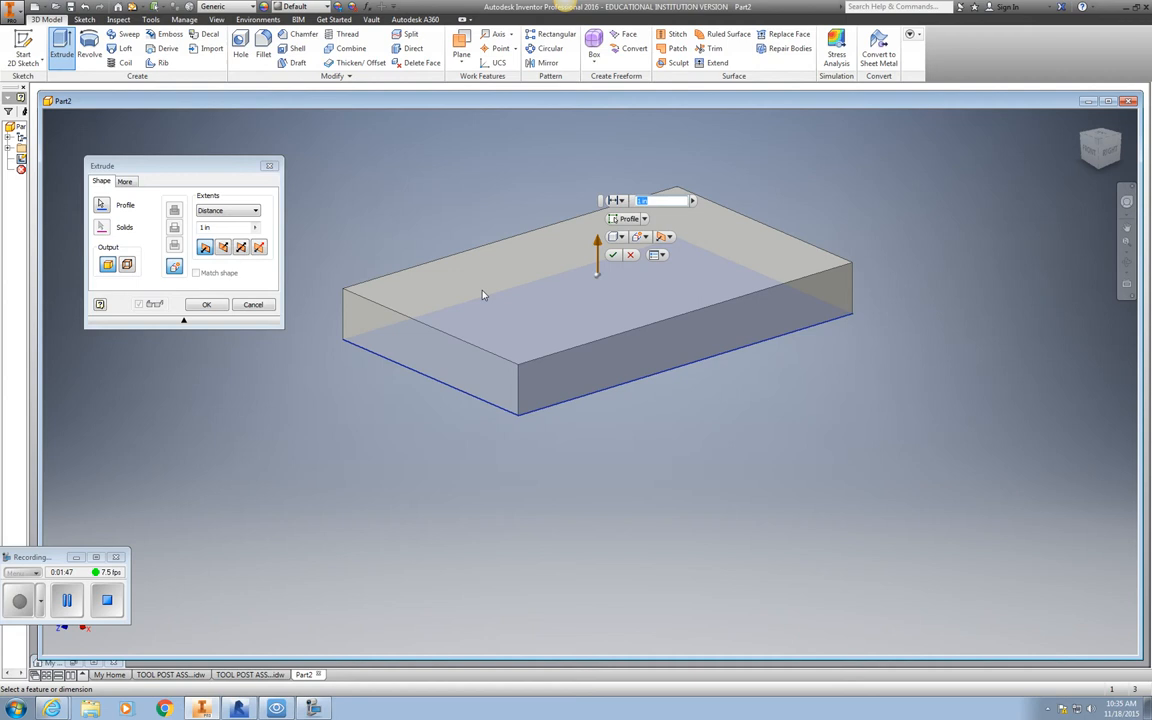
mouse_move(456, 280)
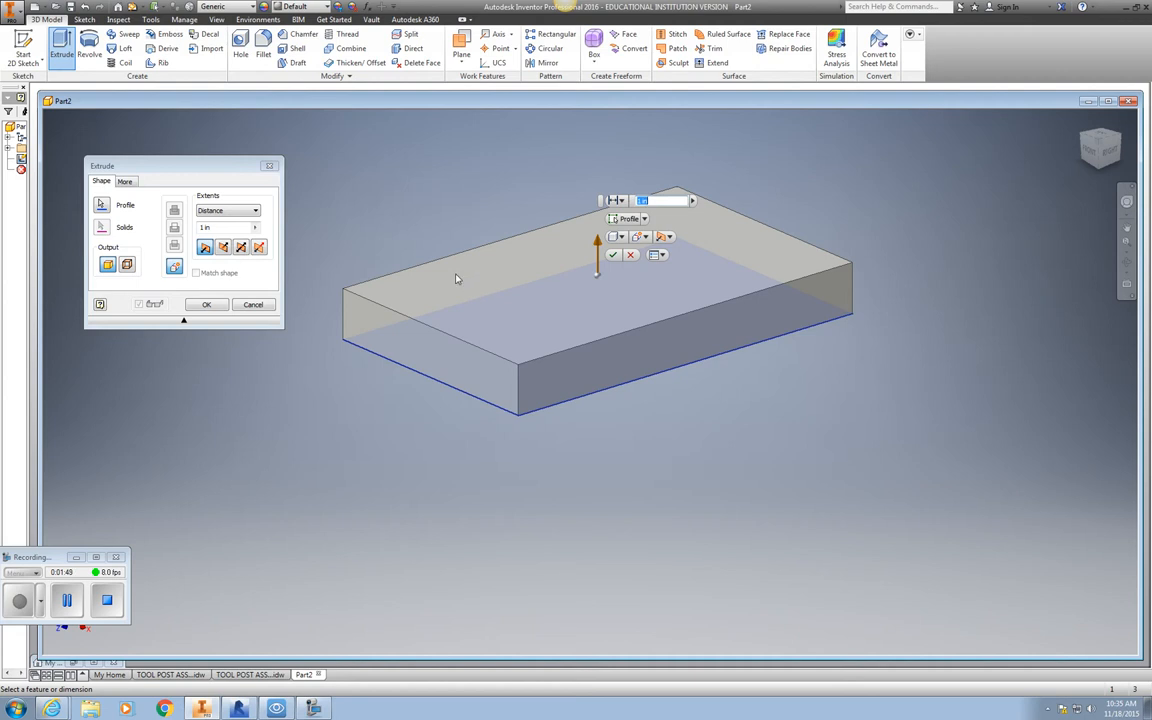
mouse_move(348, 248)
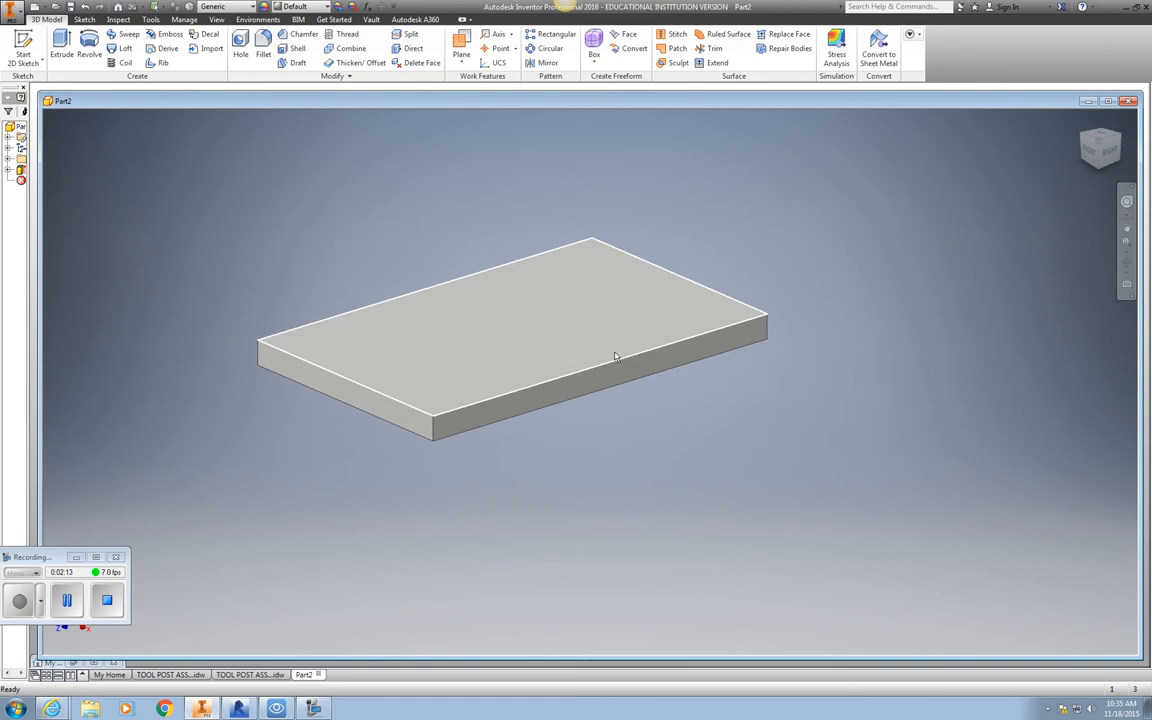
mouse_move(604, 344)
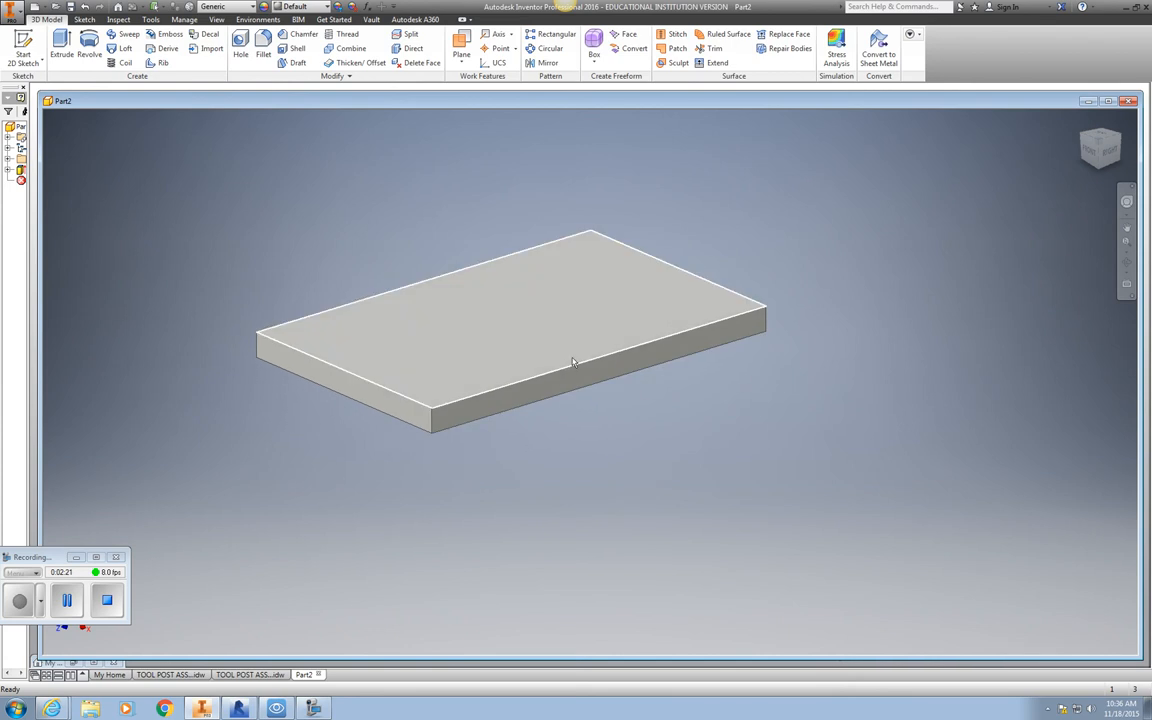
mouse_move(512, 354)
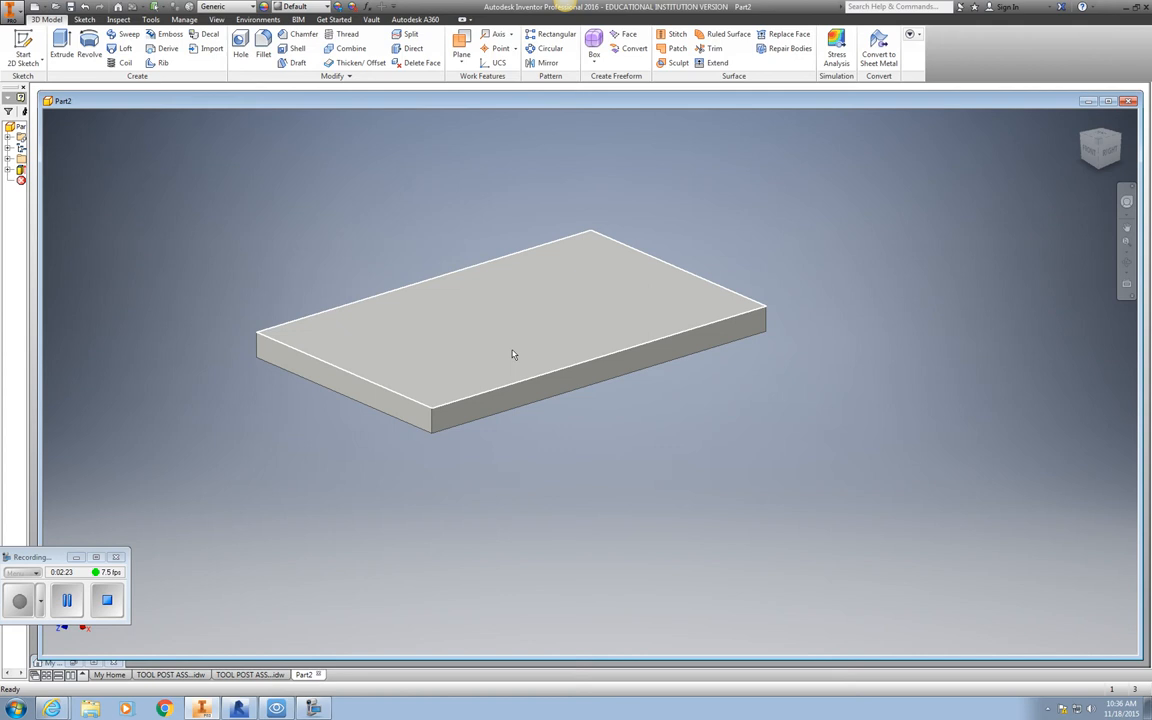
Step: Sketch on the plate's top face and place a hole circle centred at the construction line's end near the lower-left corner
left_click(512, 354)
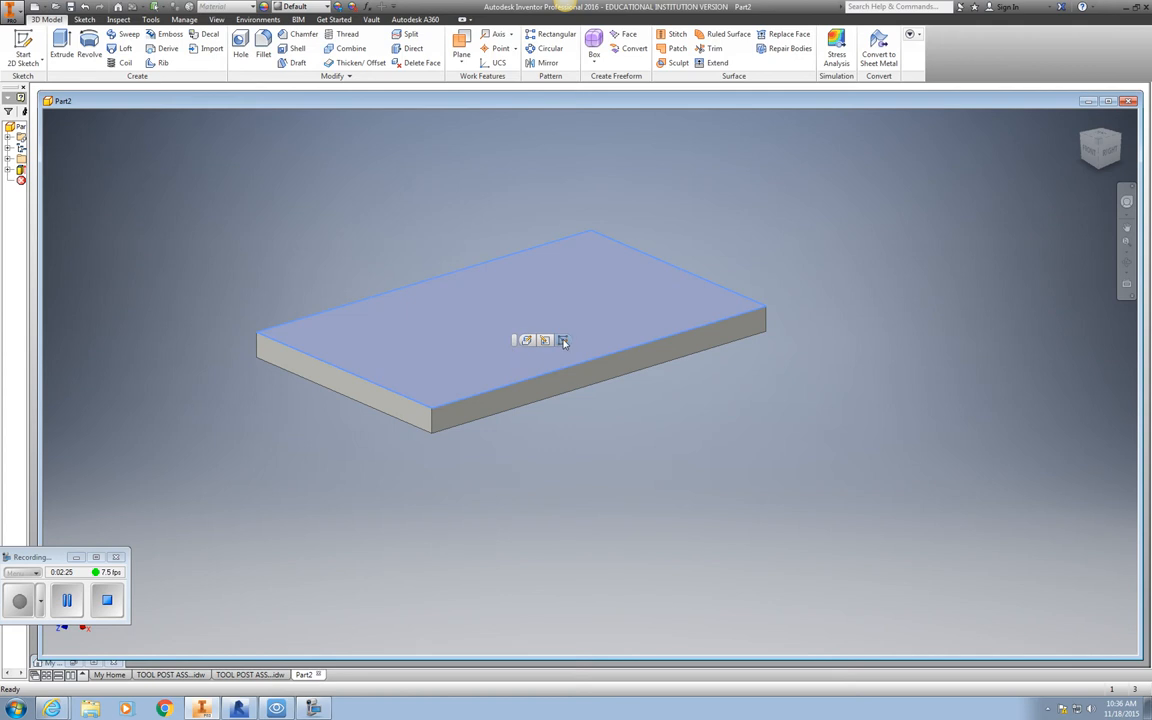
left_click(564, 340)
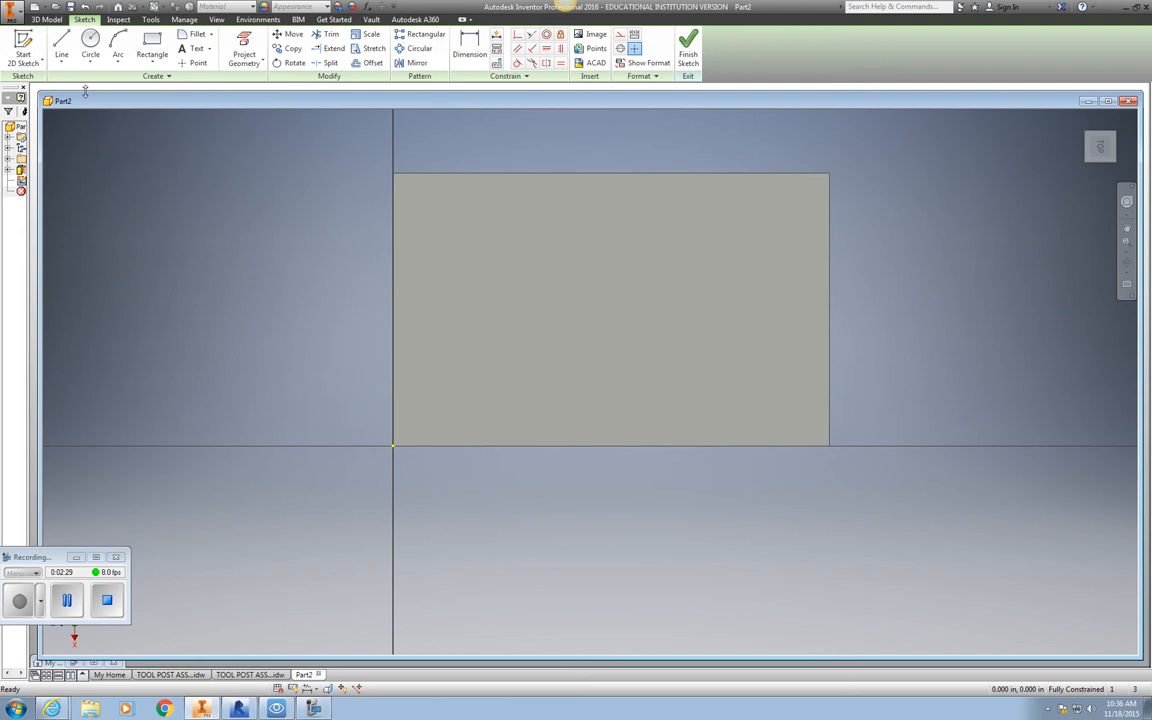
left_click(60, 44)
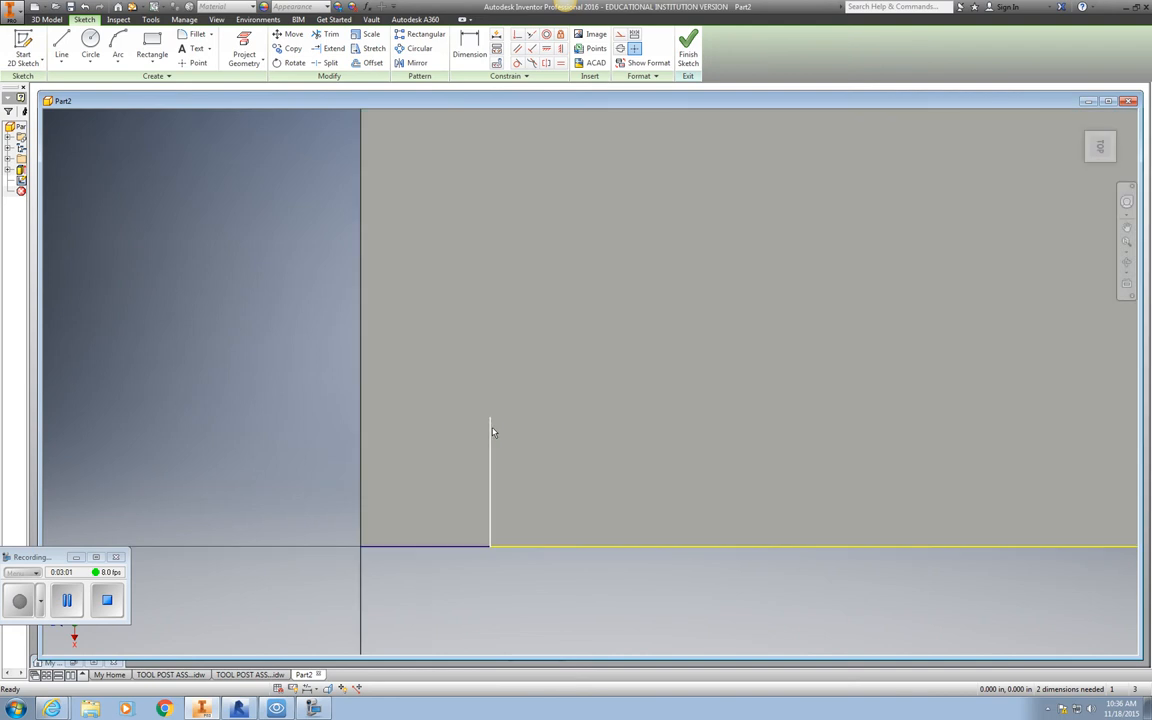
left_click(90, 50)
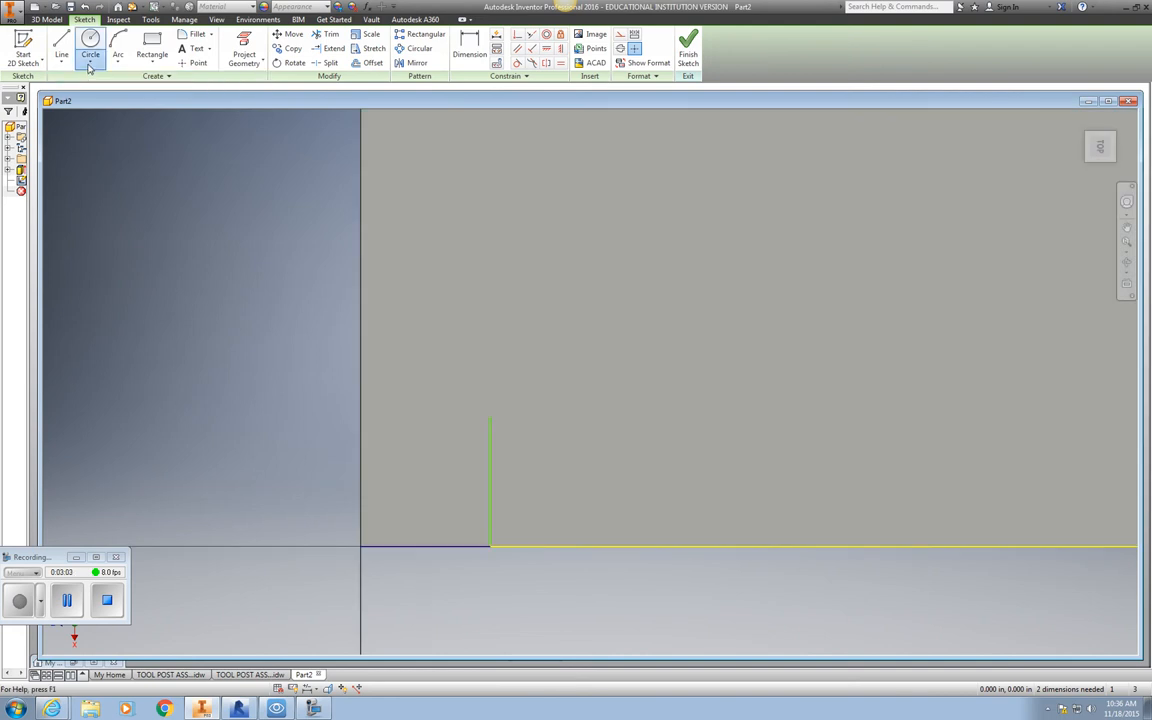
left_click(90, 50)
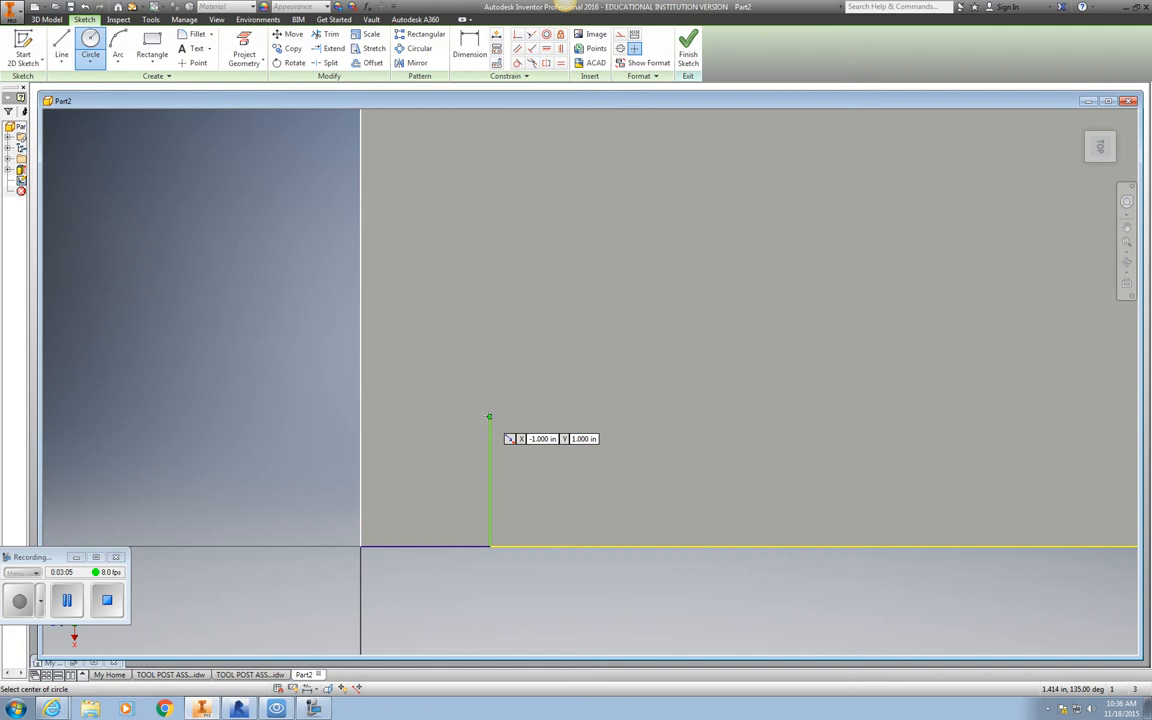
left_click(490, 416)
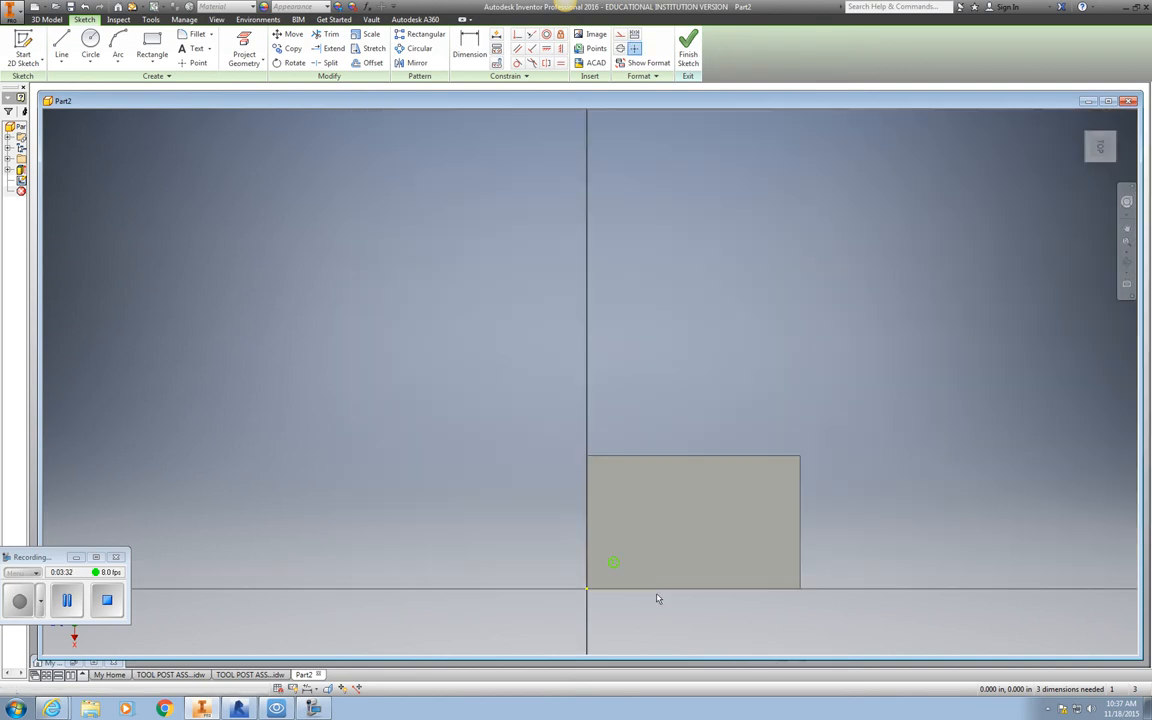
Step: Draw a vertical centre line, mirror the hole circle across it to the lower-right corner, and finish the sketch
left_click(90, 50)
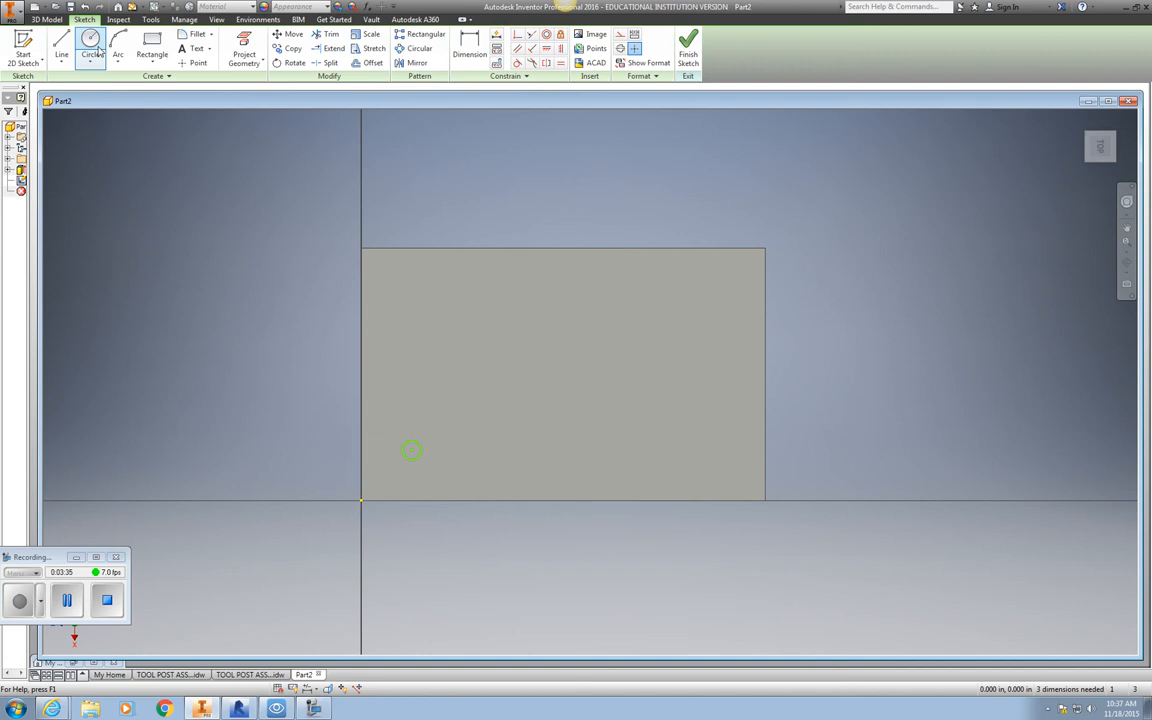
left_click(60, 44)
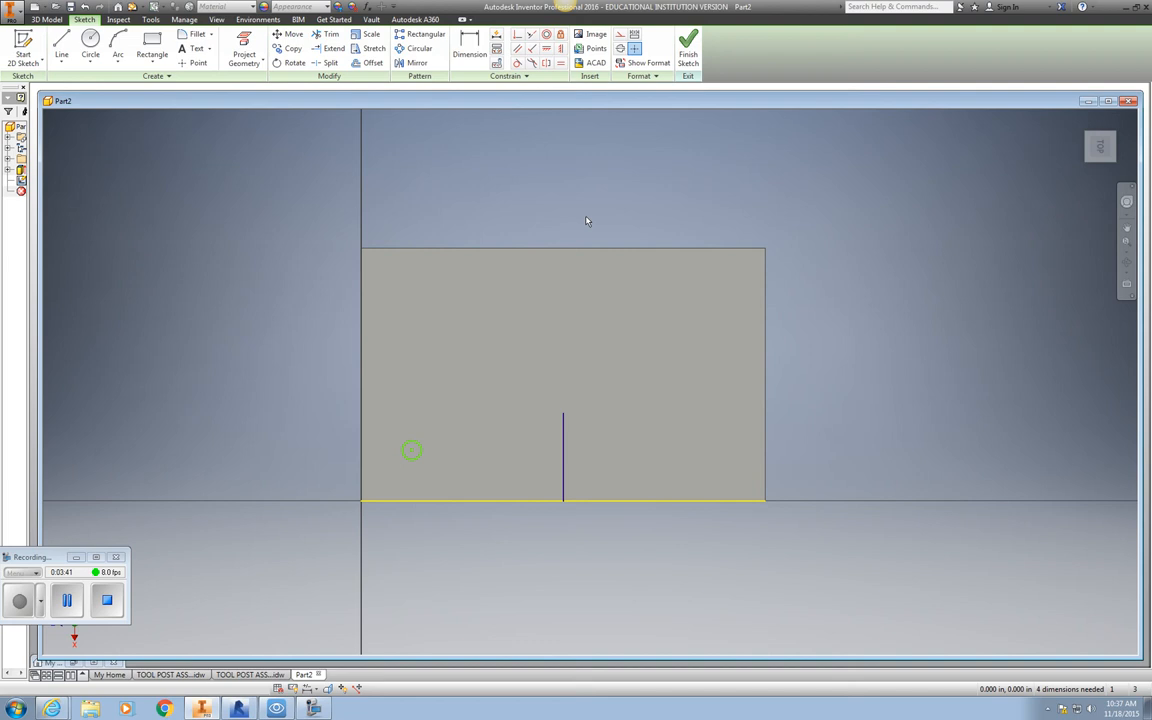
left_click(416, 62)
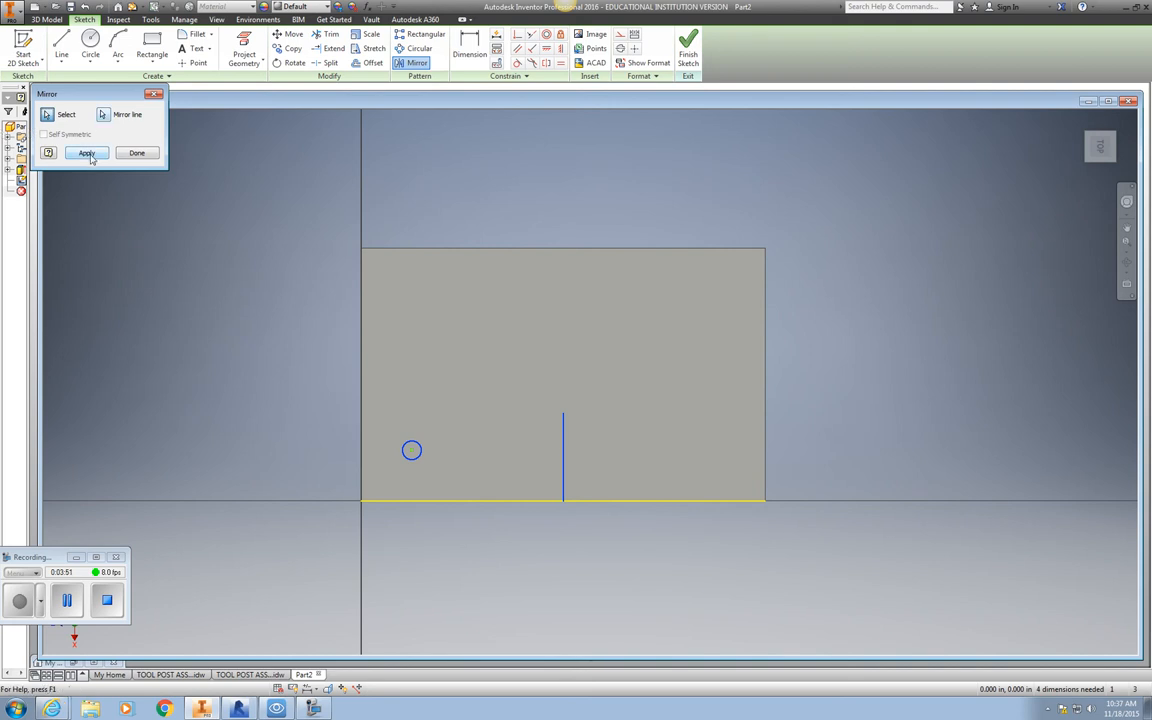
left_click(86, 152)
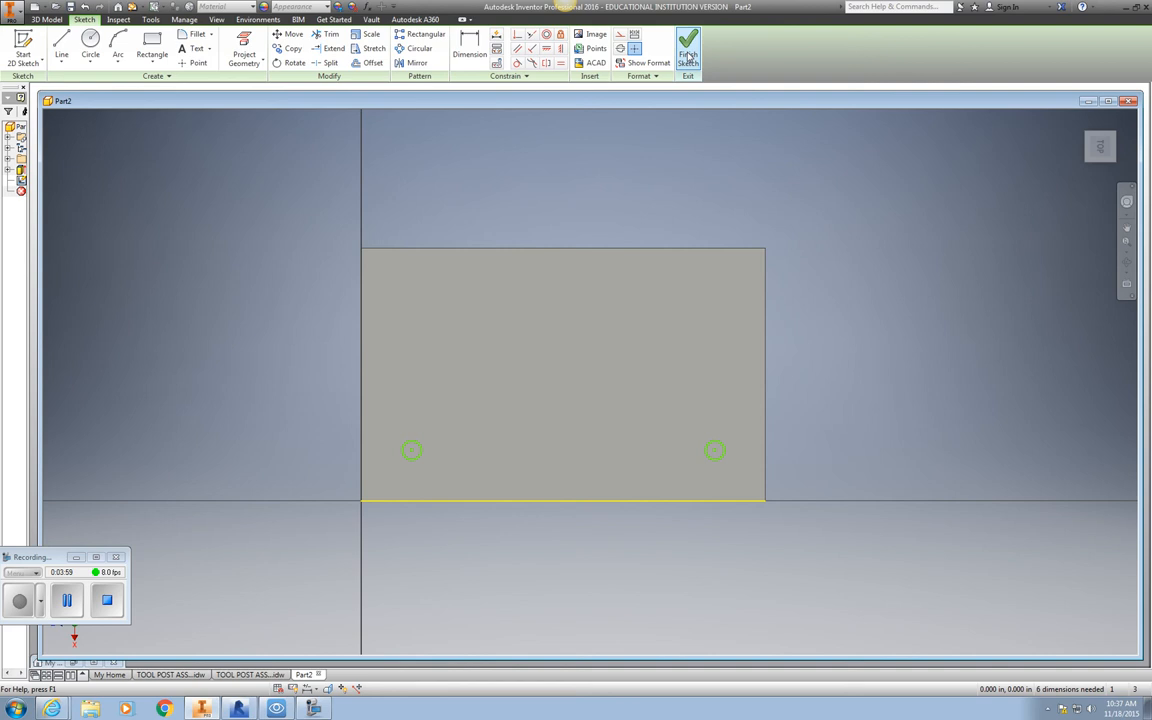
left_click(688, 48)
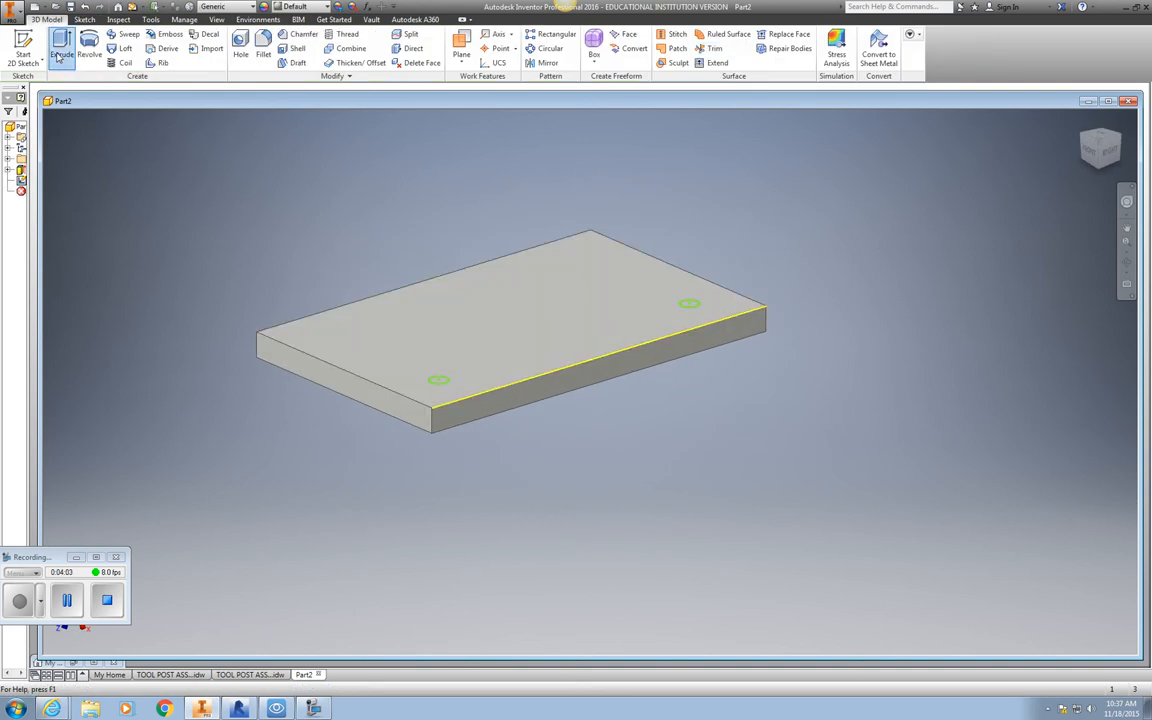
Step: Extrude-cut both small circles .25 in deep into the plate as holes
left_click(62, 44)
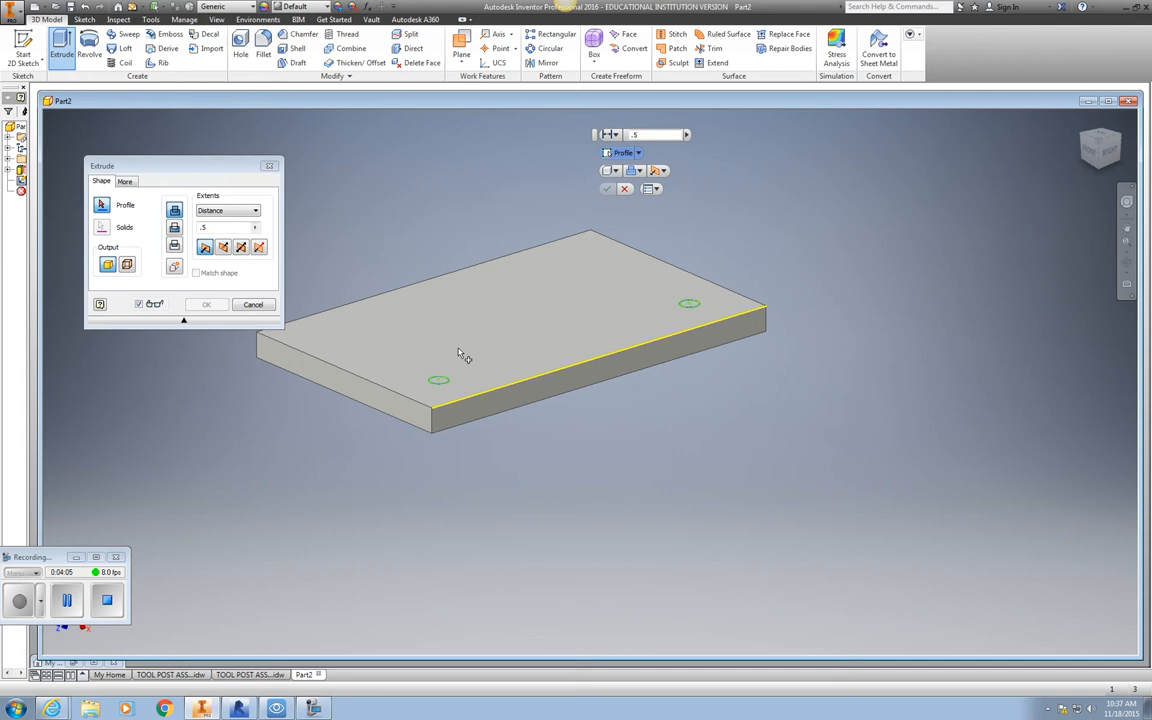
left_click(438, 380)
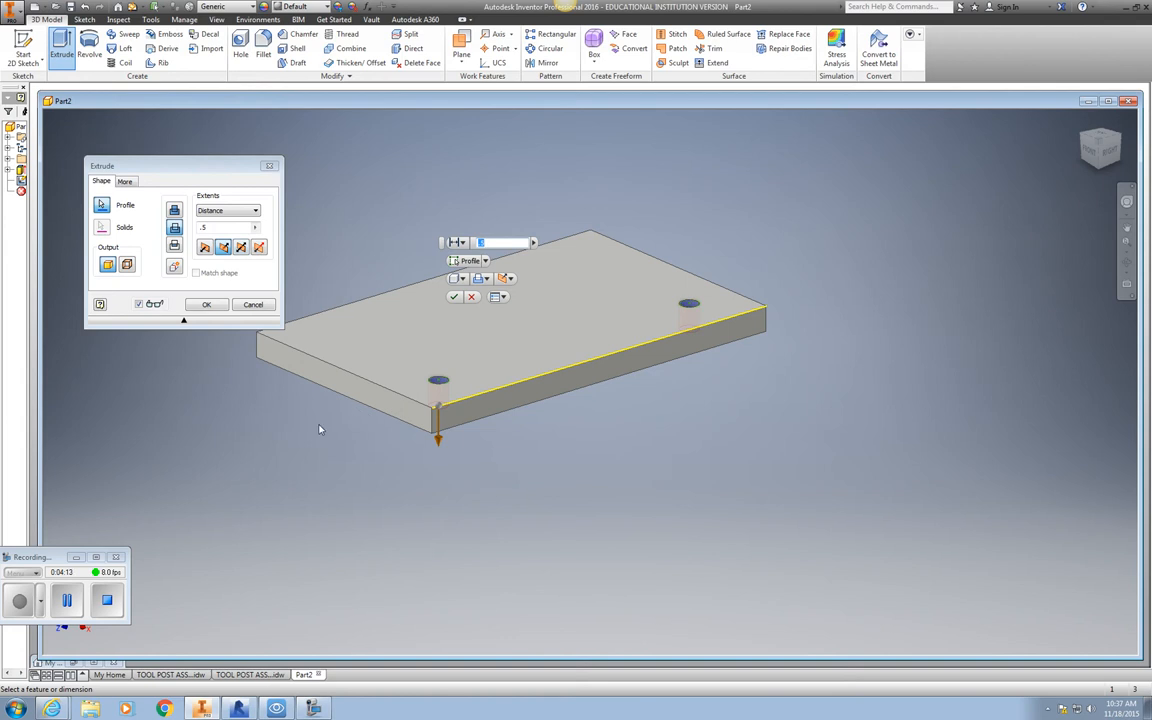
mouse_move(324, 420)
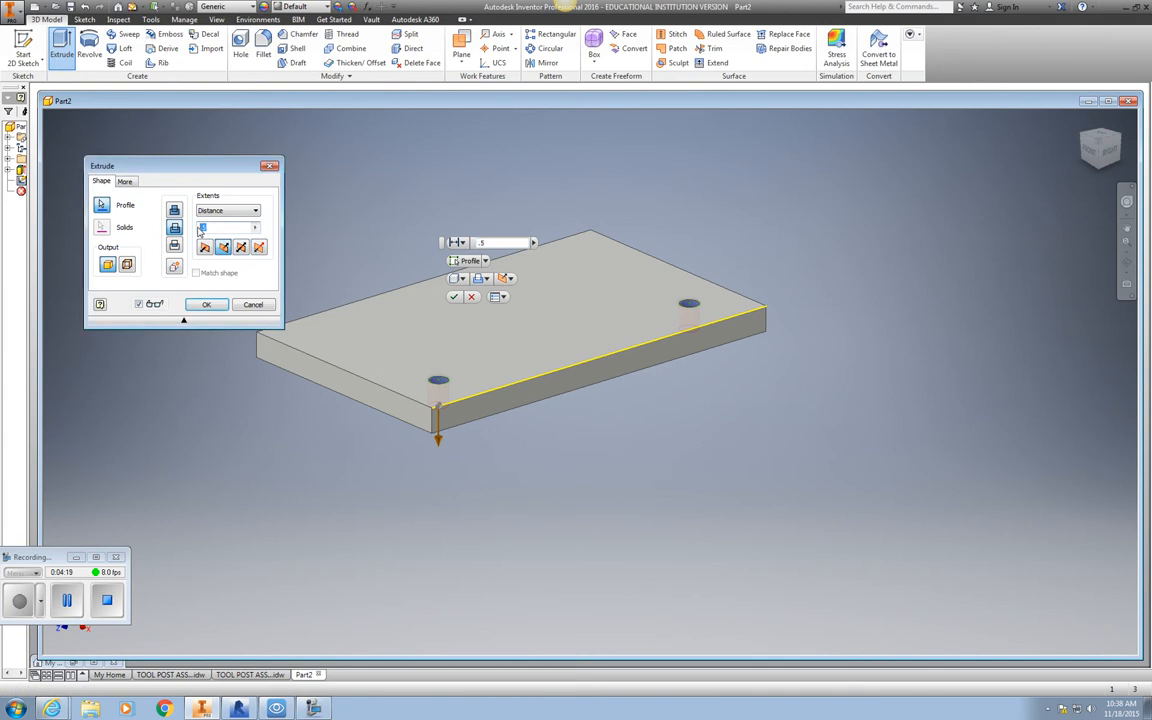
type(".25")
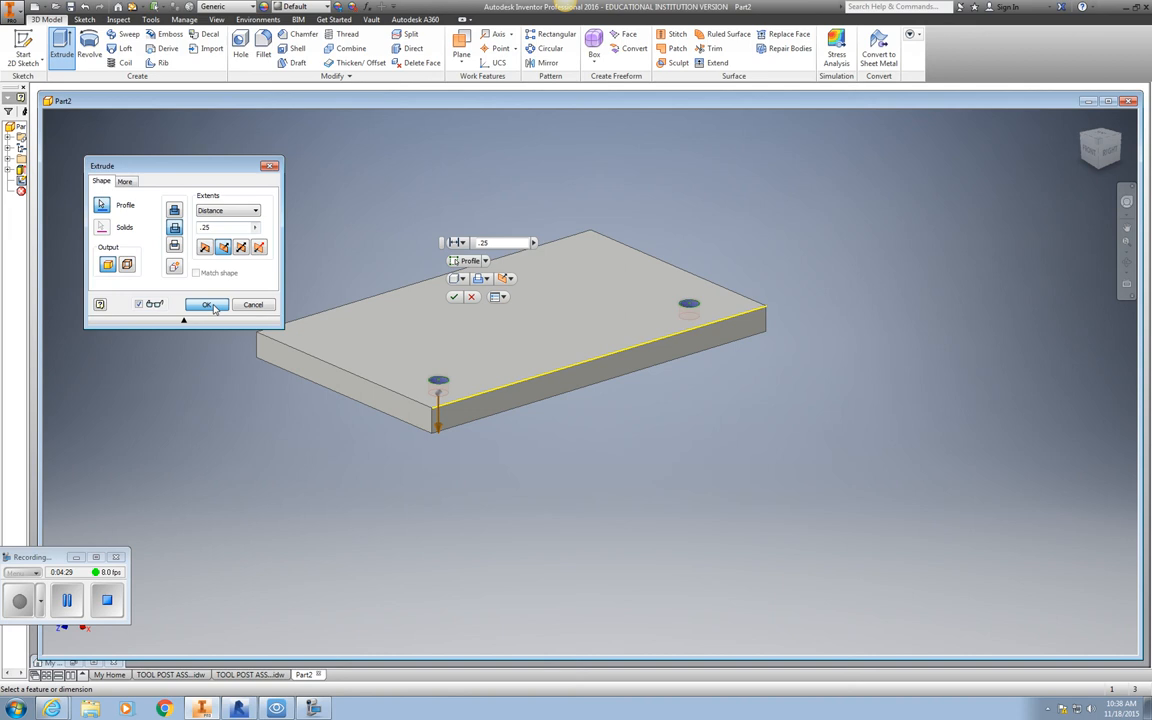
left_click(204, 304)
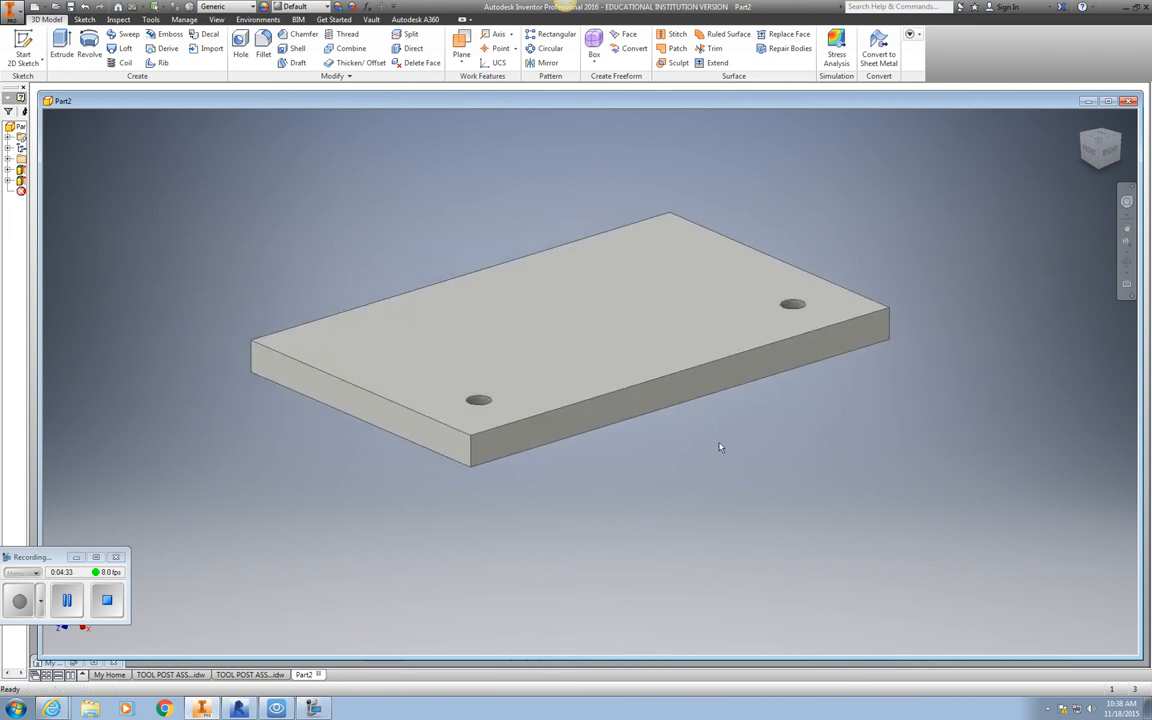
Step: Orbit the plate and start a new 2D sketch on its top face
left_click_drag(718, 448, 660, 364)
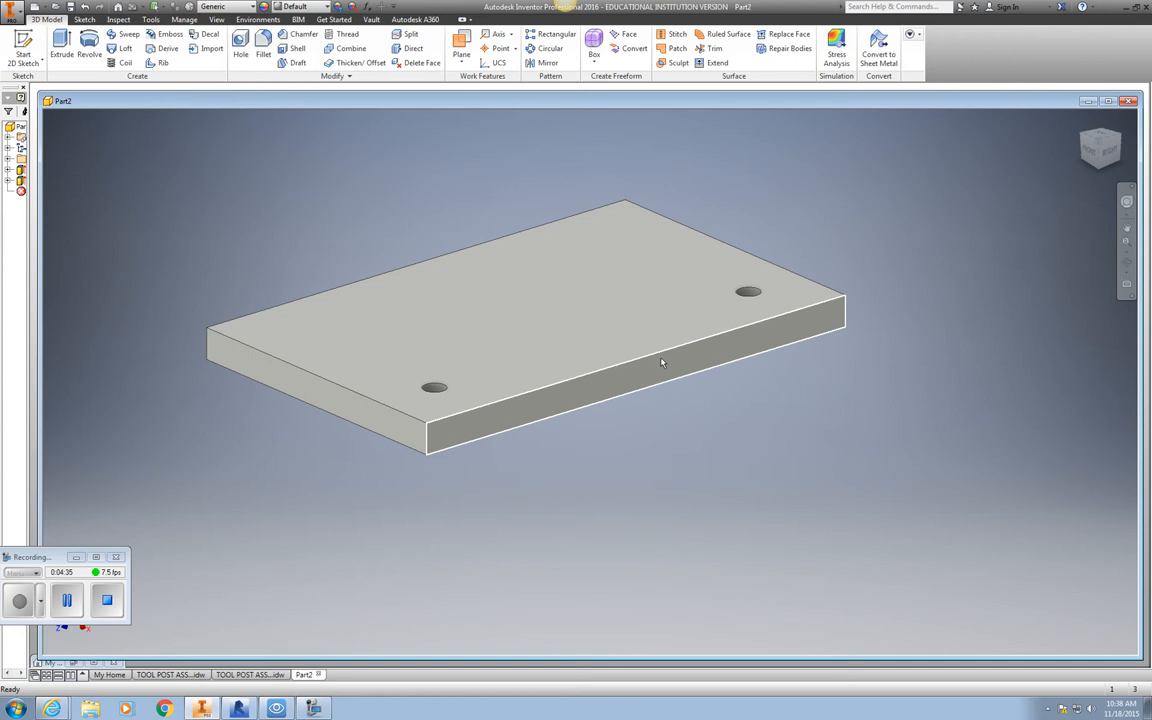
mouse_move(658, 360)
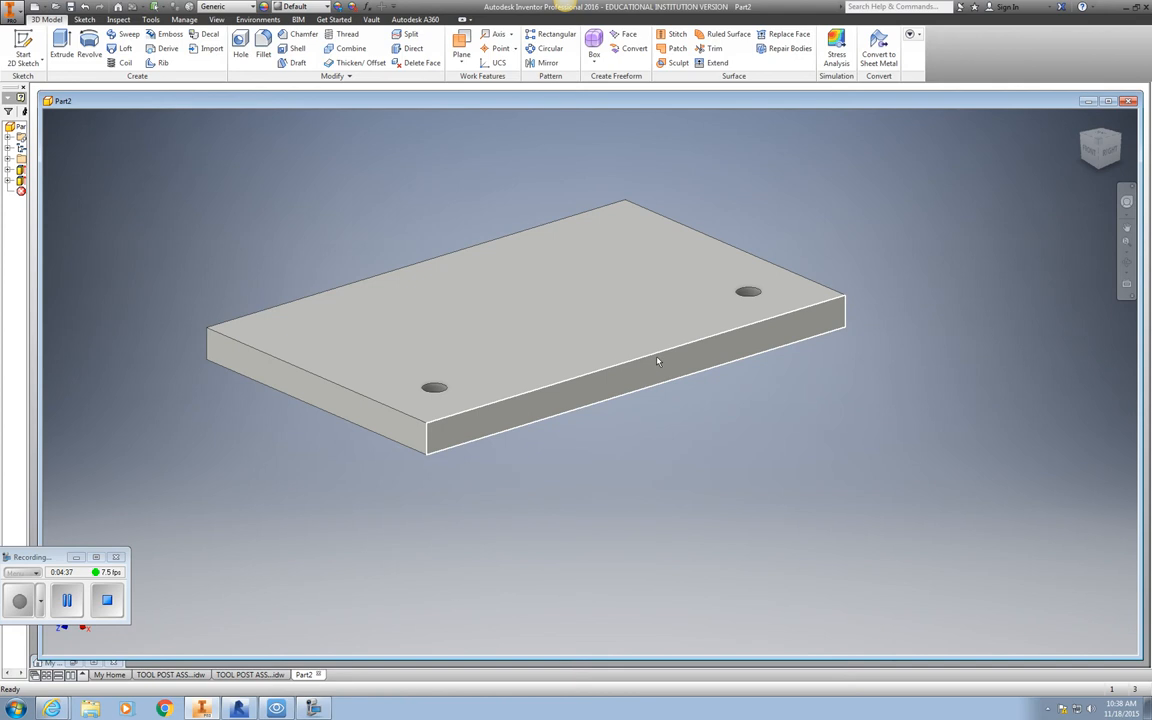
mouse_move(600, 376)
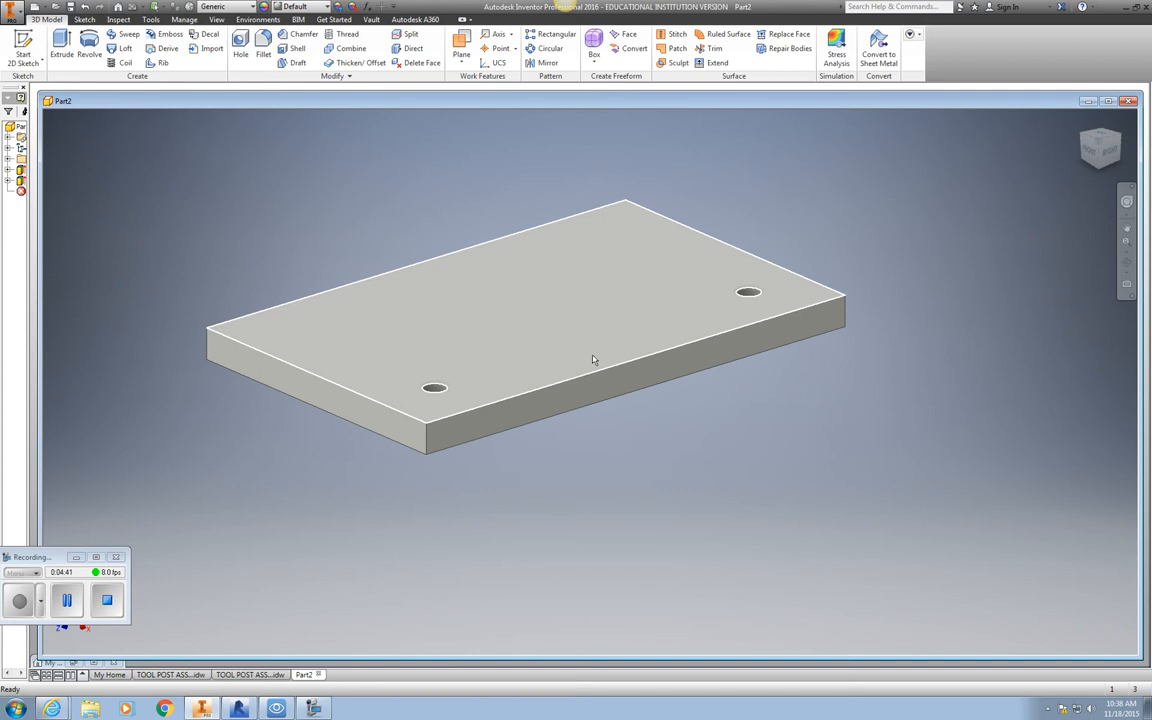
mouse_move(596, 332)
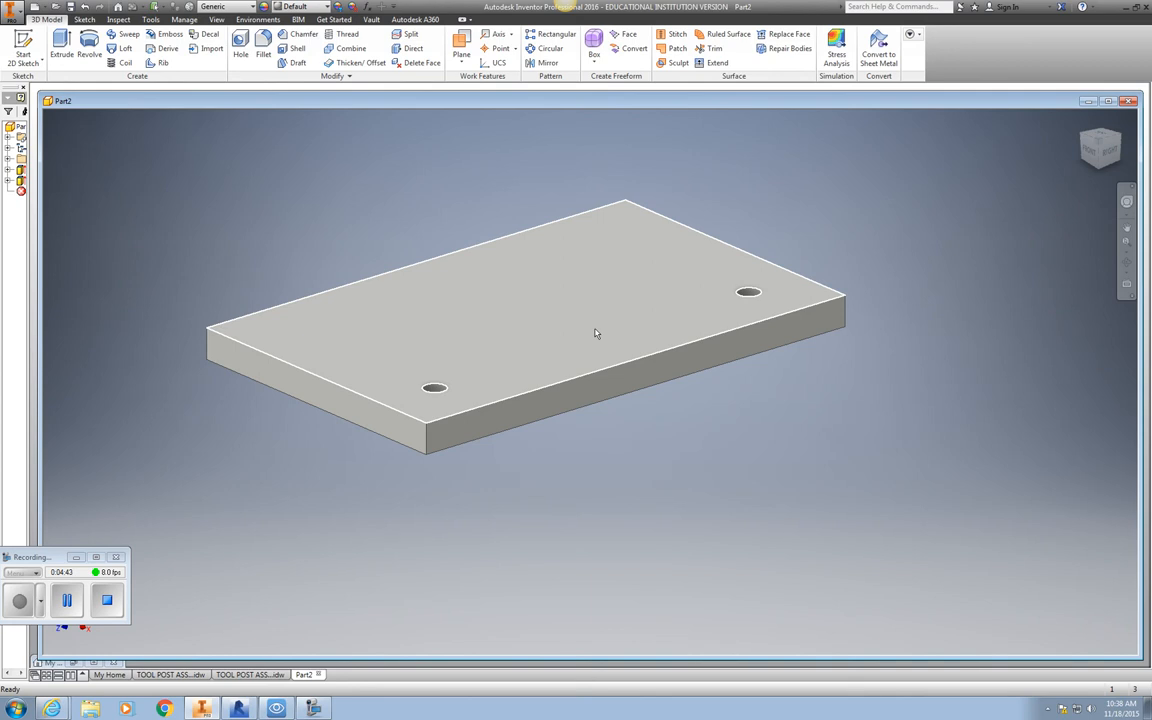
left_click(596, 332)
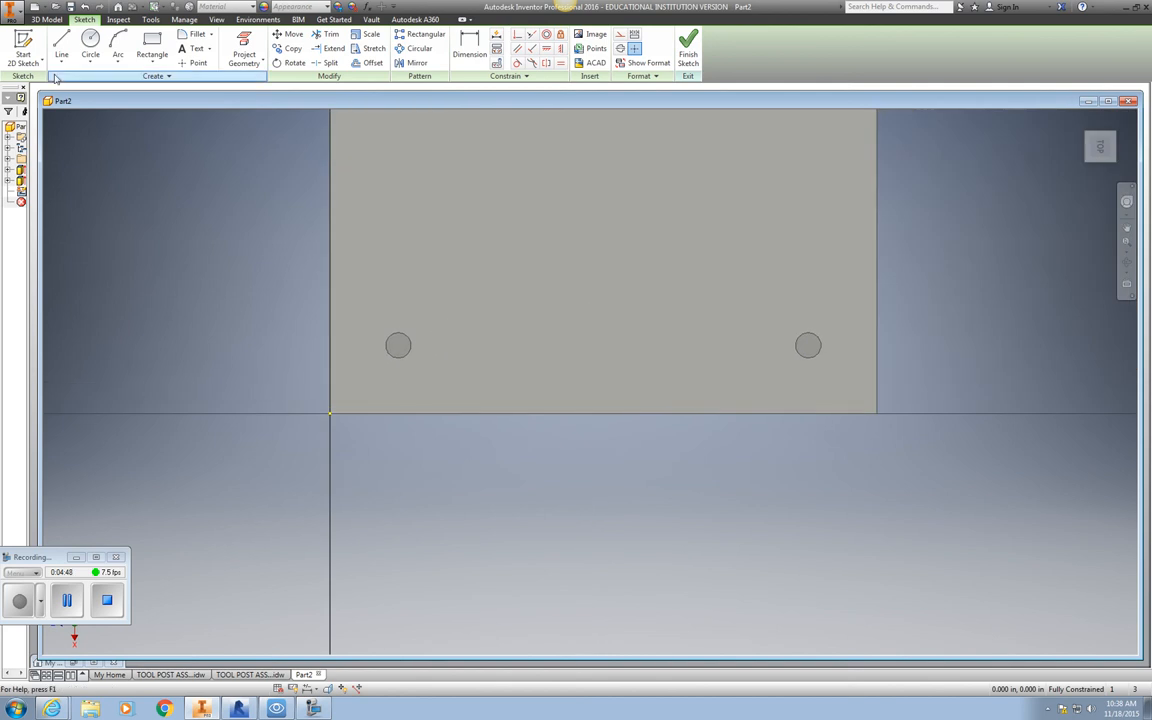
Step: Draw 3.000 vertical and 1.5 horizontal lines, mirror them into a centred 3 by 3 square, and finish the sketch
left_click(62, 44)
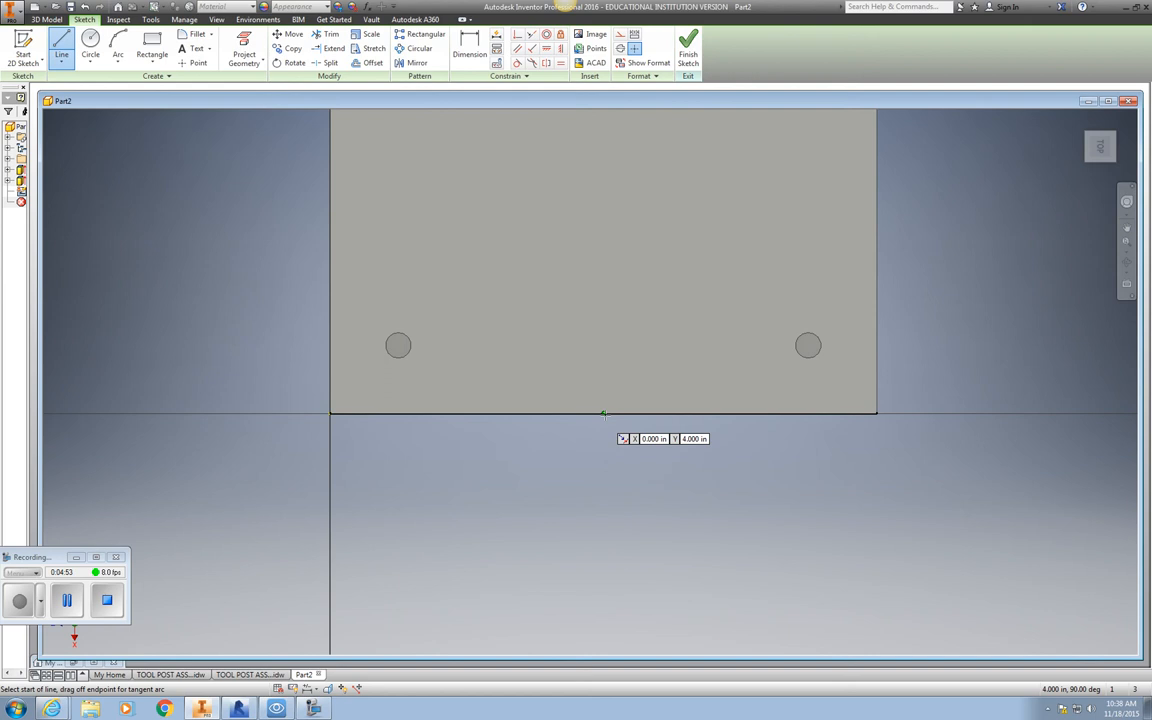
left_click_drag(604, 418, 608, 262)
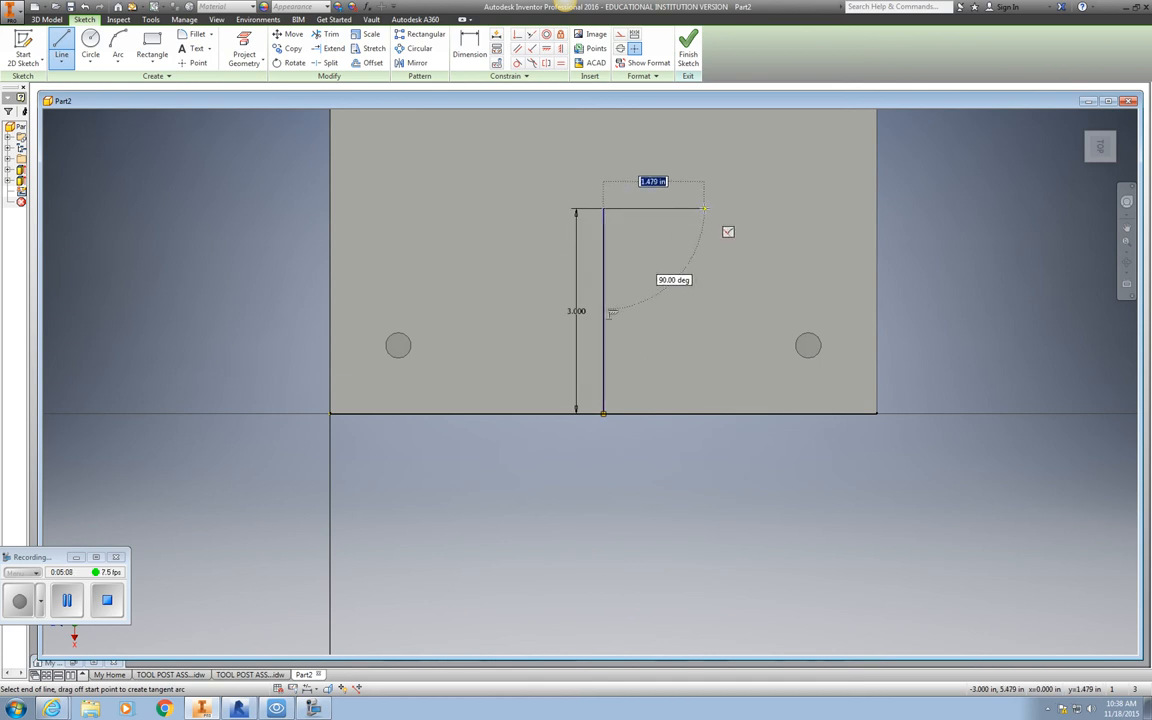
type("1.500")
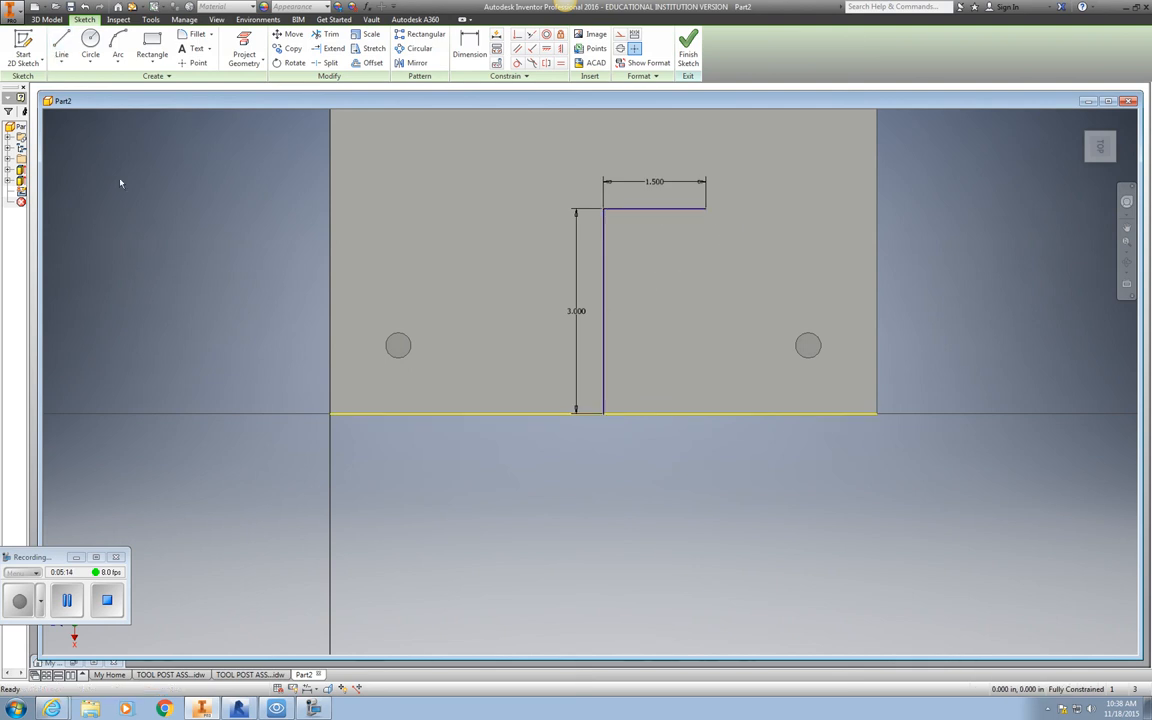
left_click(60, 48)
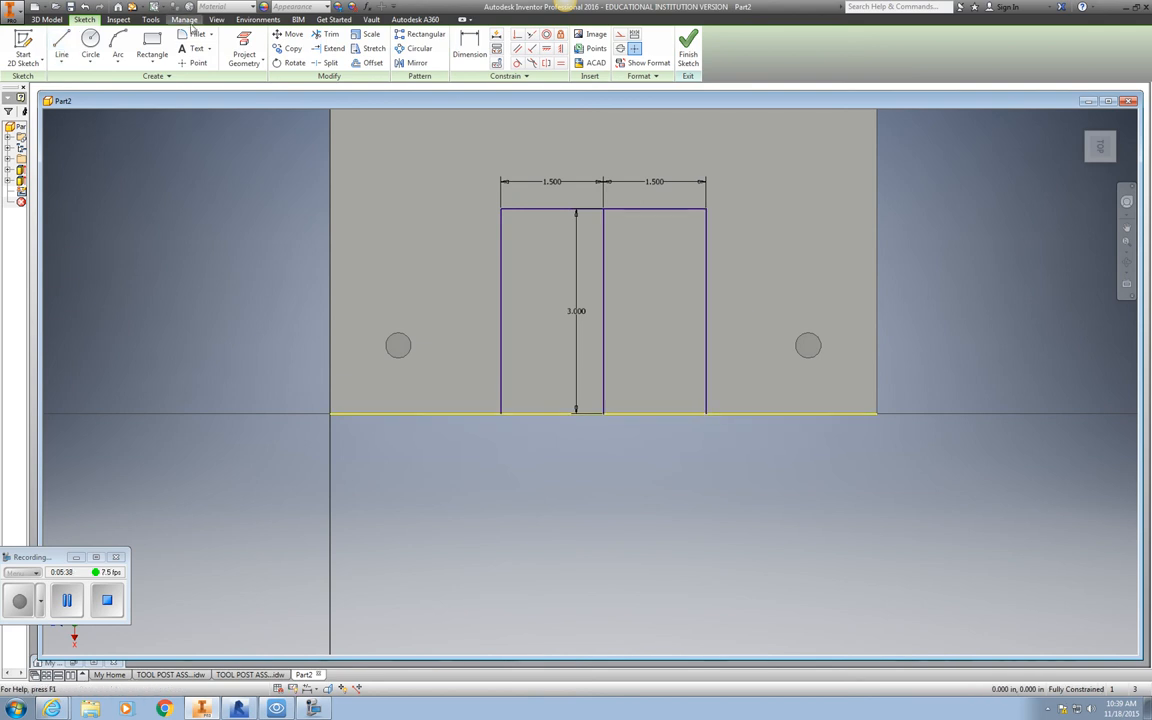
left_click(62, 48)
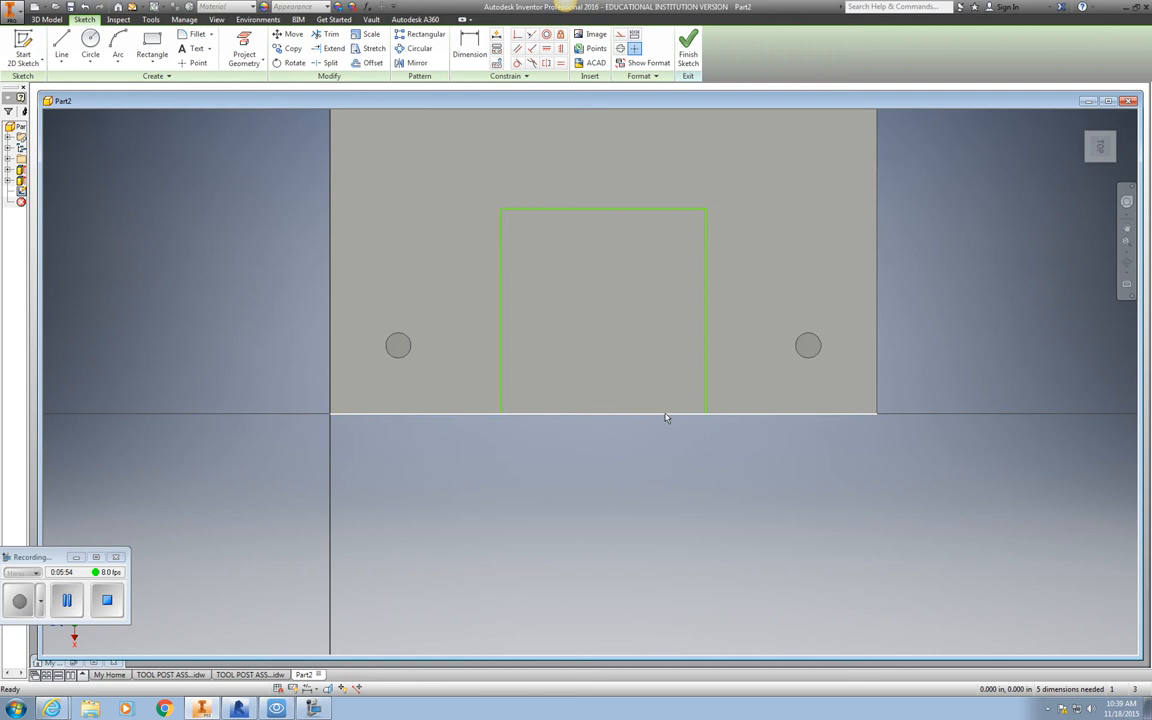
left_click(62, 52)
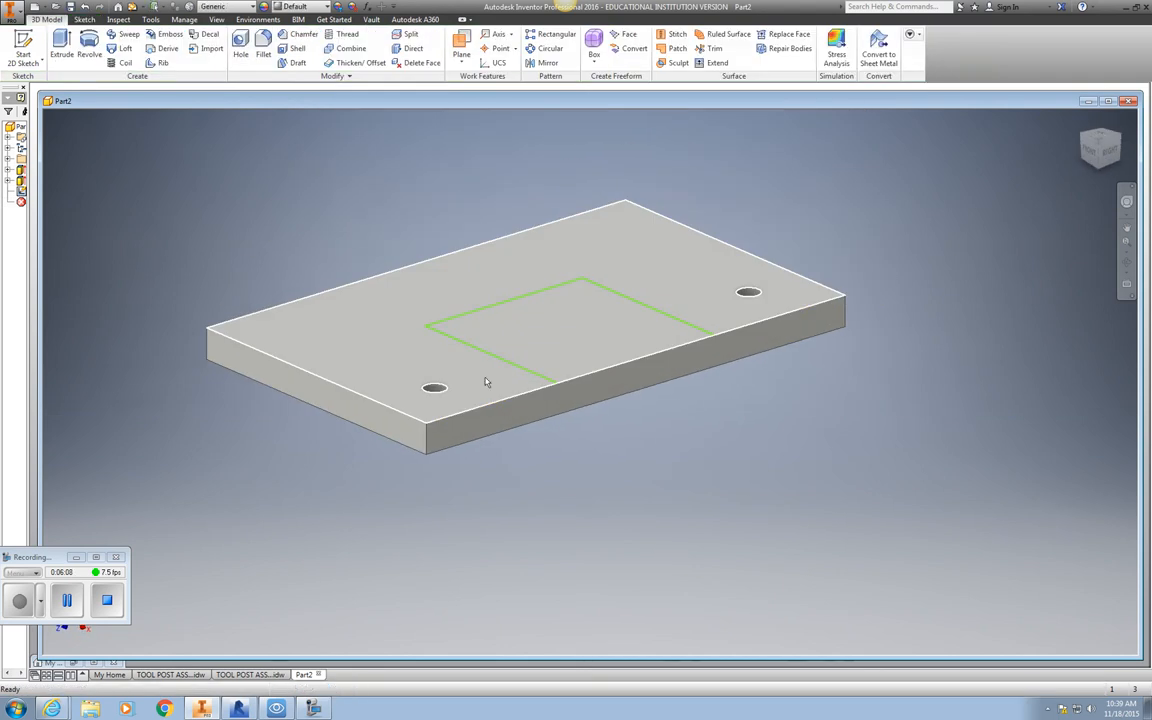
Step: Extrude-cut the square profile into the top of the plate as a pocket
left_click(60, 44)
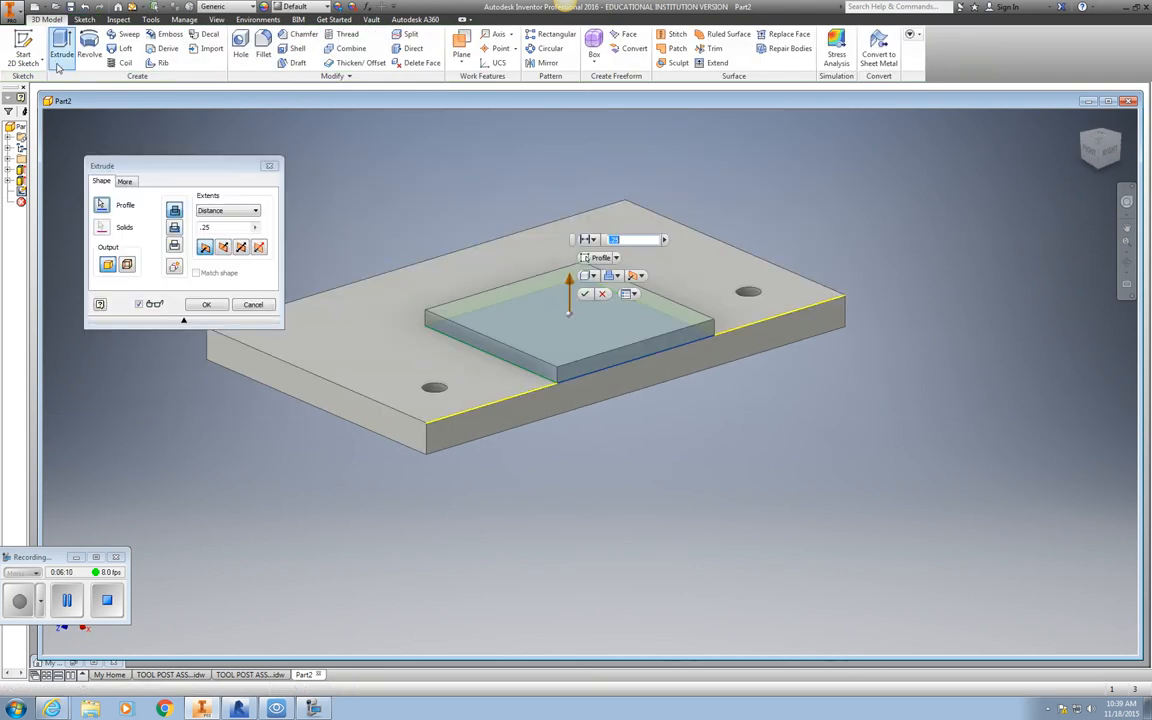
left_click(224, 248)
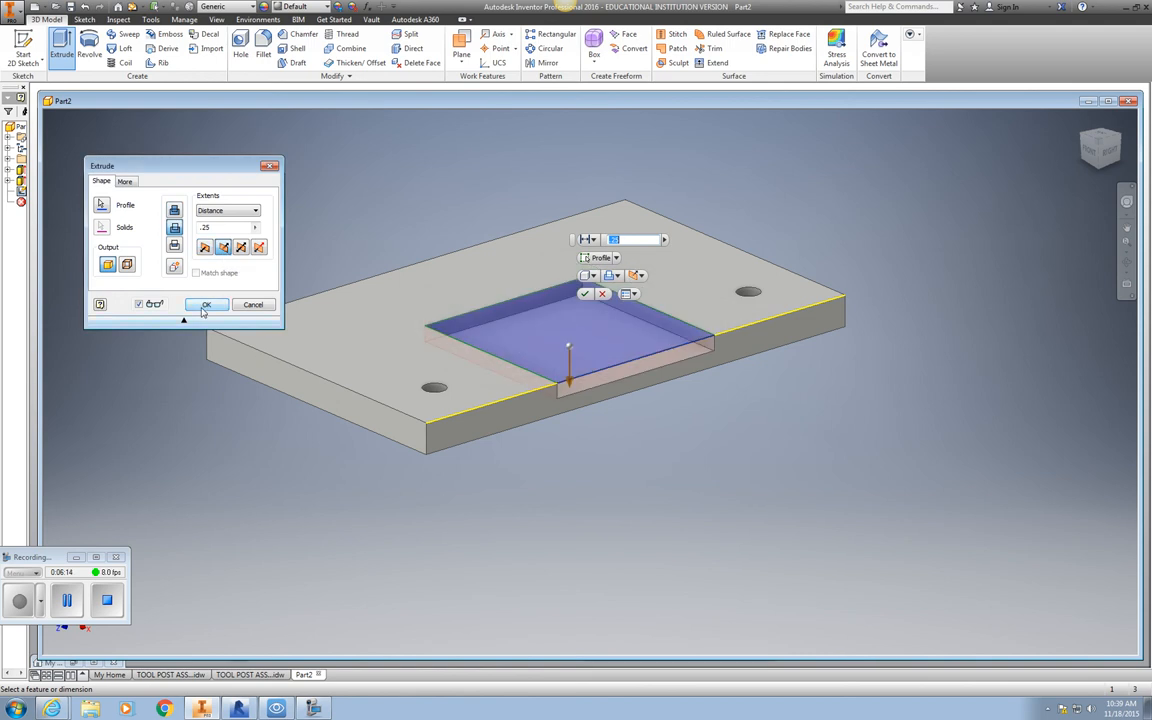
left_click(206, 304)
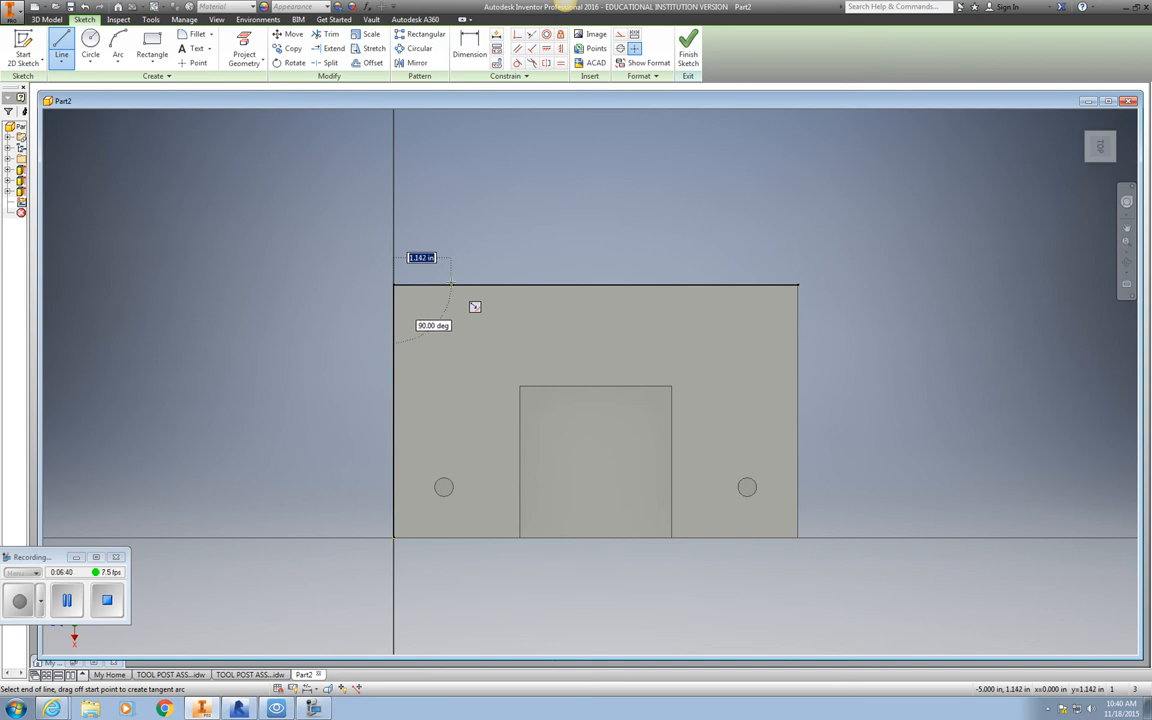
Step: Place a circle near a back corner and dimension it .75 from the plate edge
type("1")
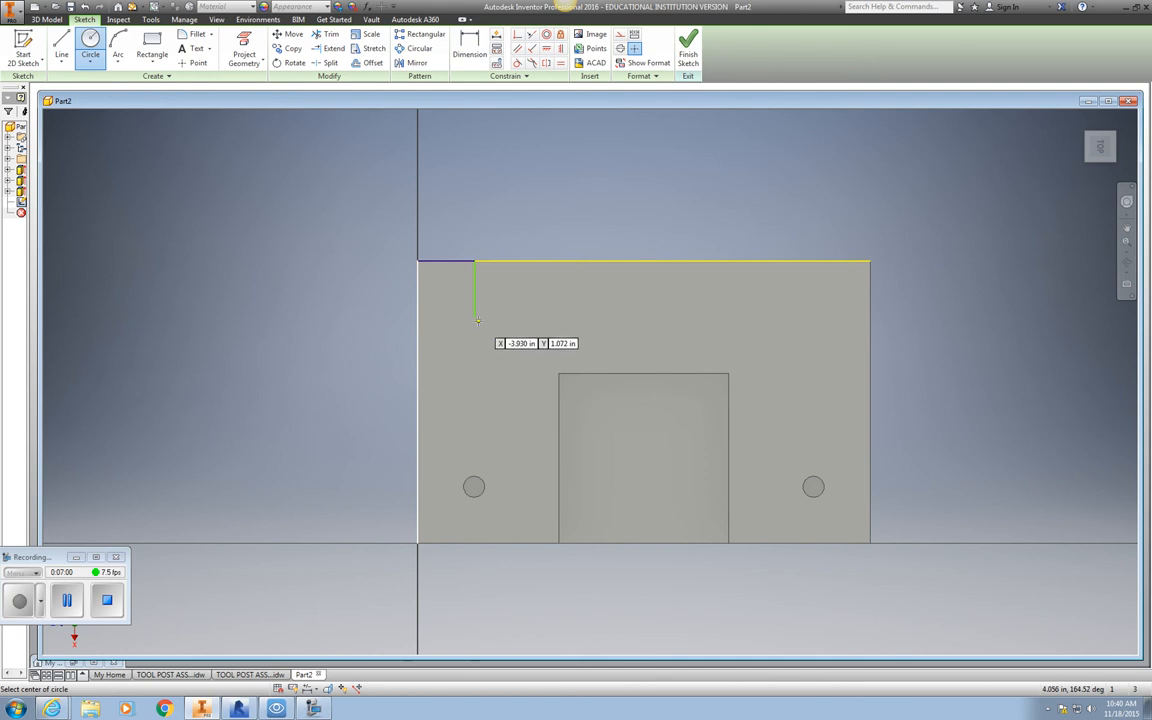
left_click(476, 330)
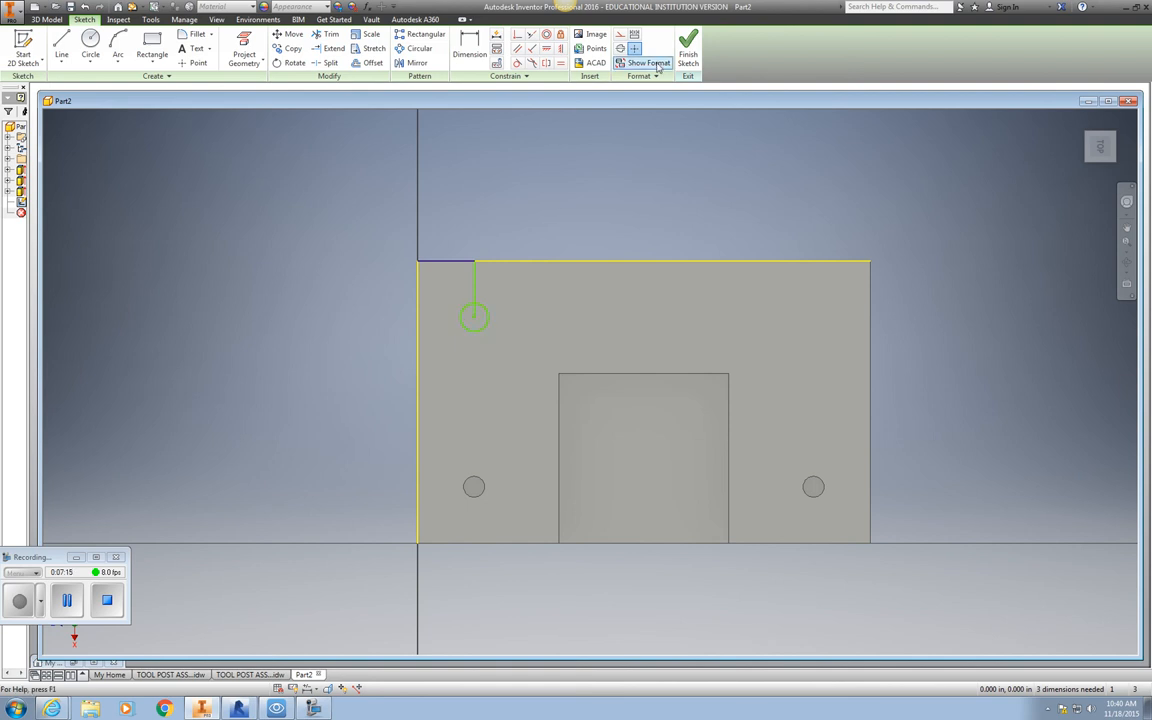
left_click(468, 48)
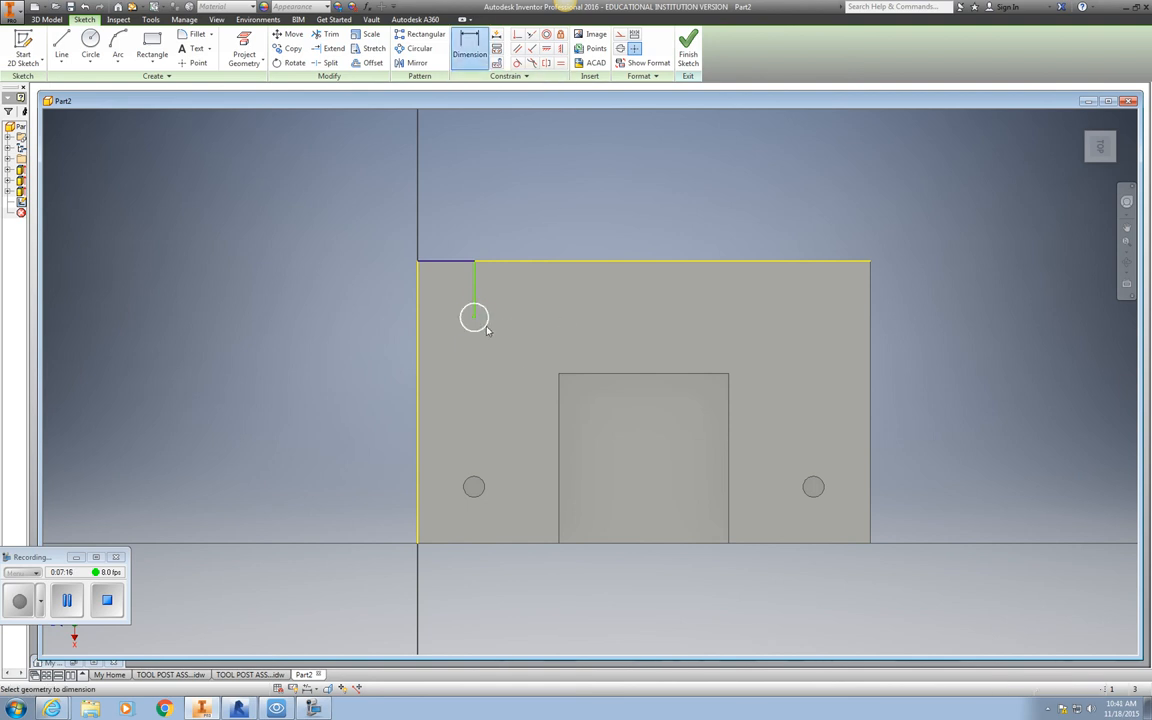
left_click(474, 316)
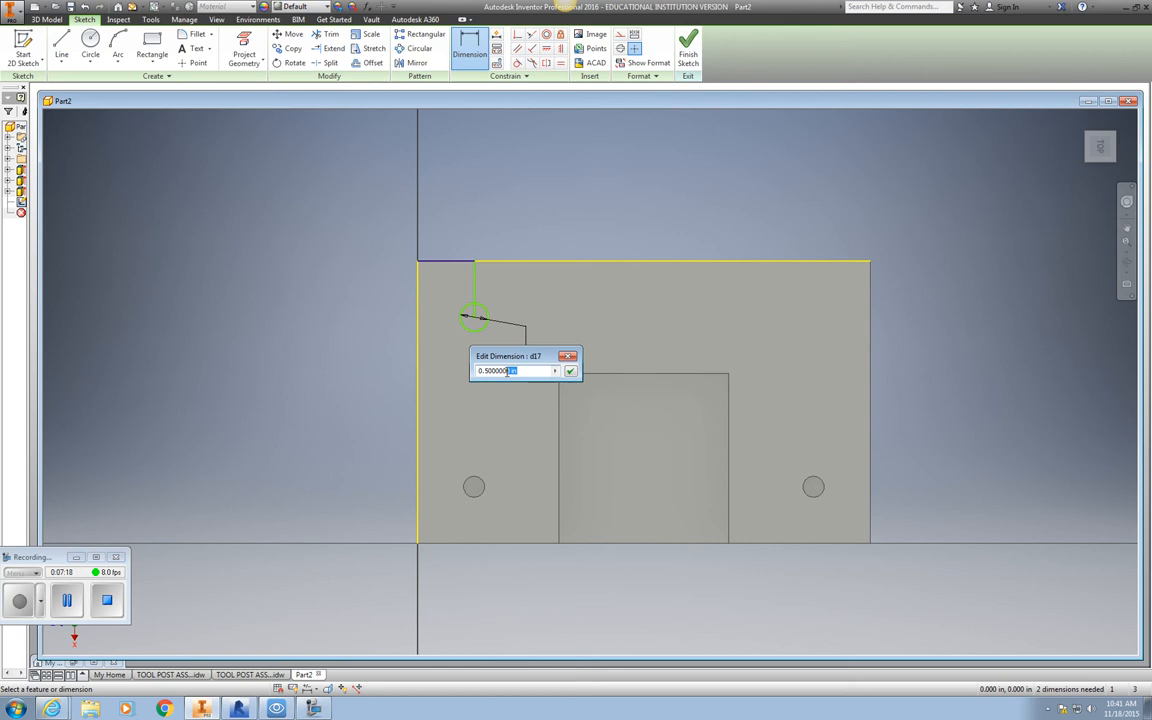
type(".75")
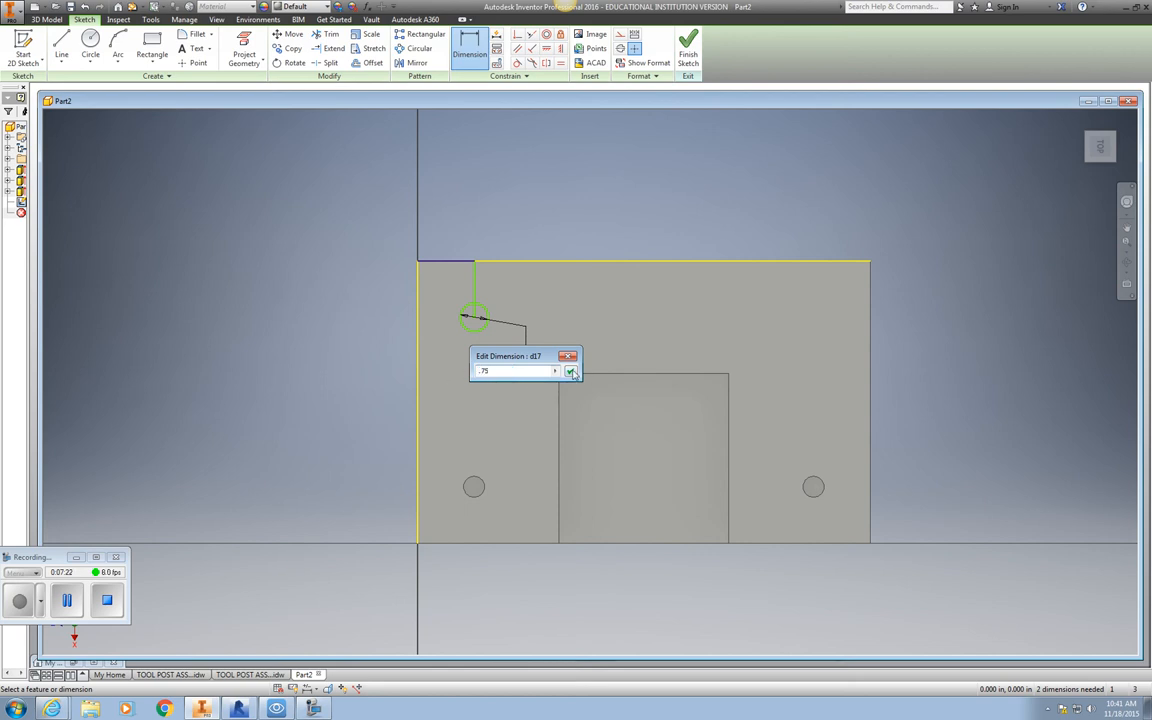
left_click(572, 370)
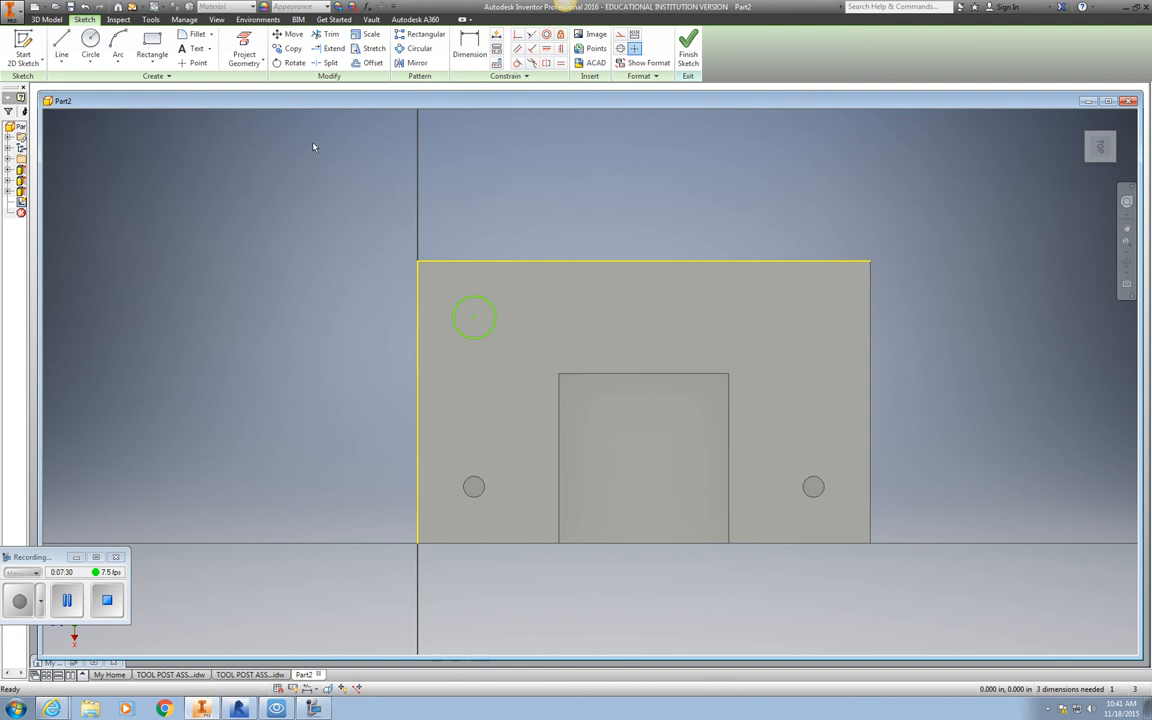
Step: Mirror the circle across the centre line to the other back corner and finish the sketch
left_click(60, 48)
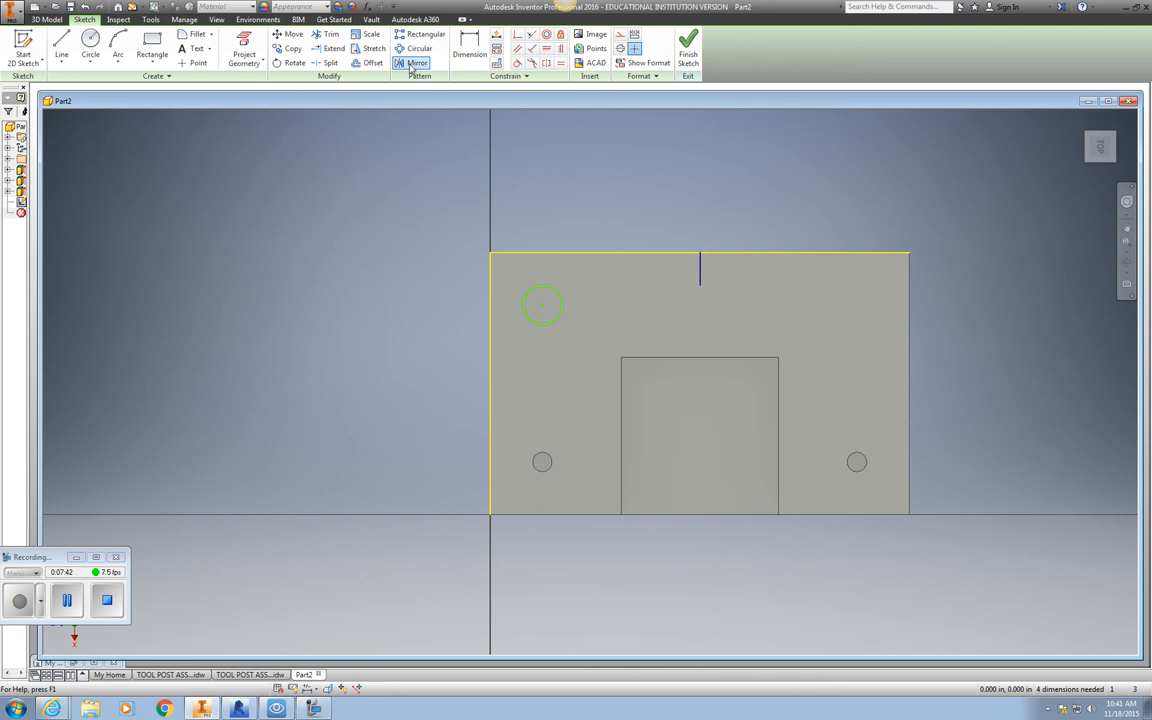
left_click(412, 62)
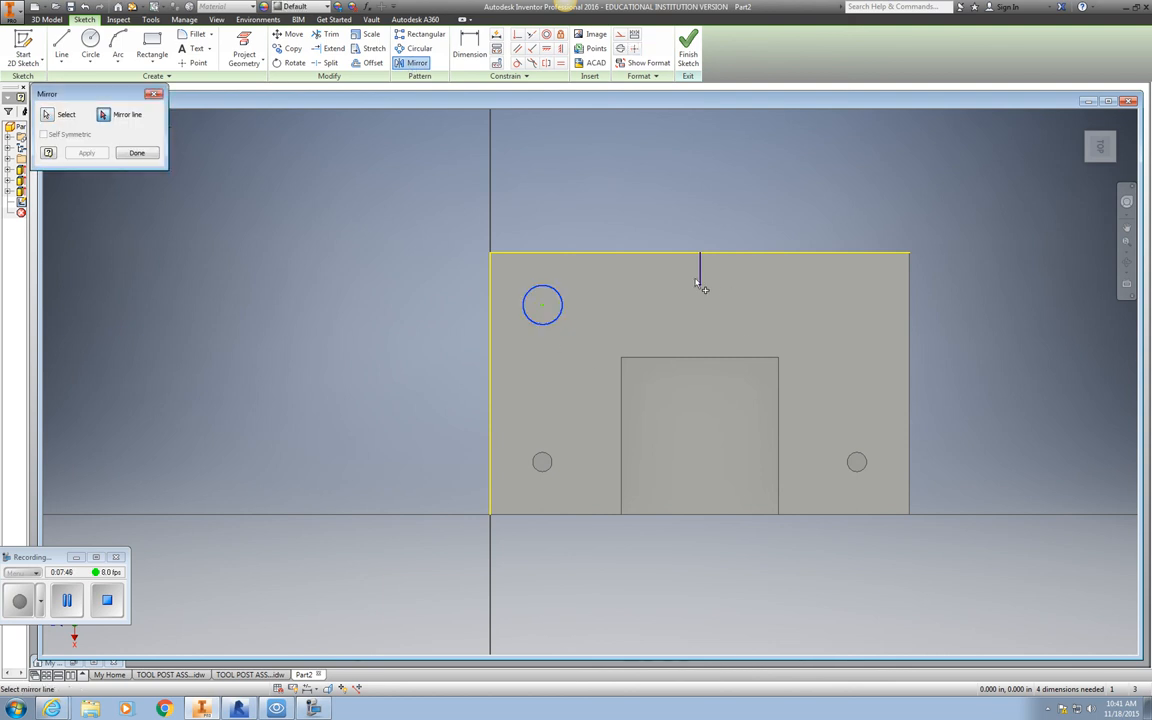
left_click(86, 152)
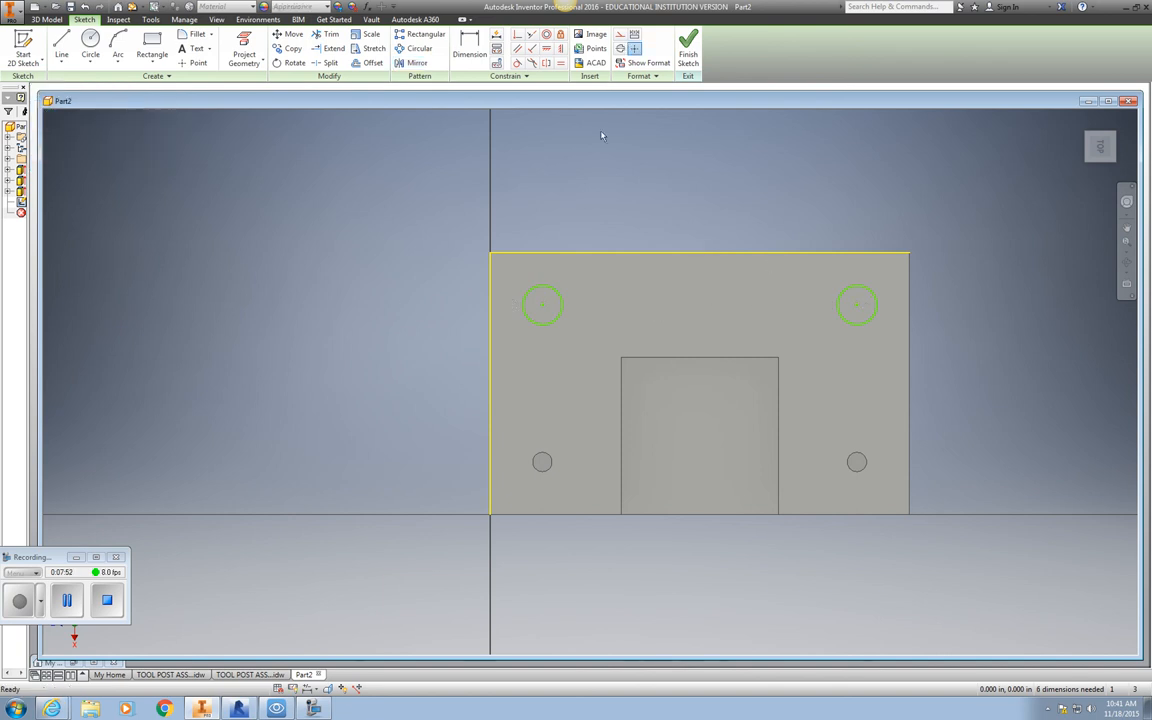
left_click(688, 44)
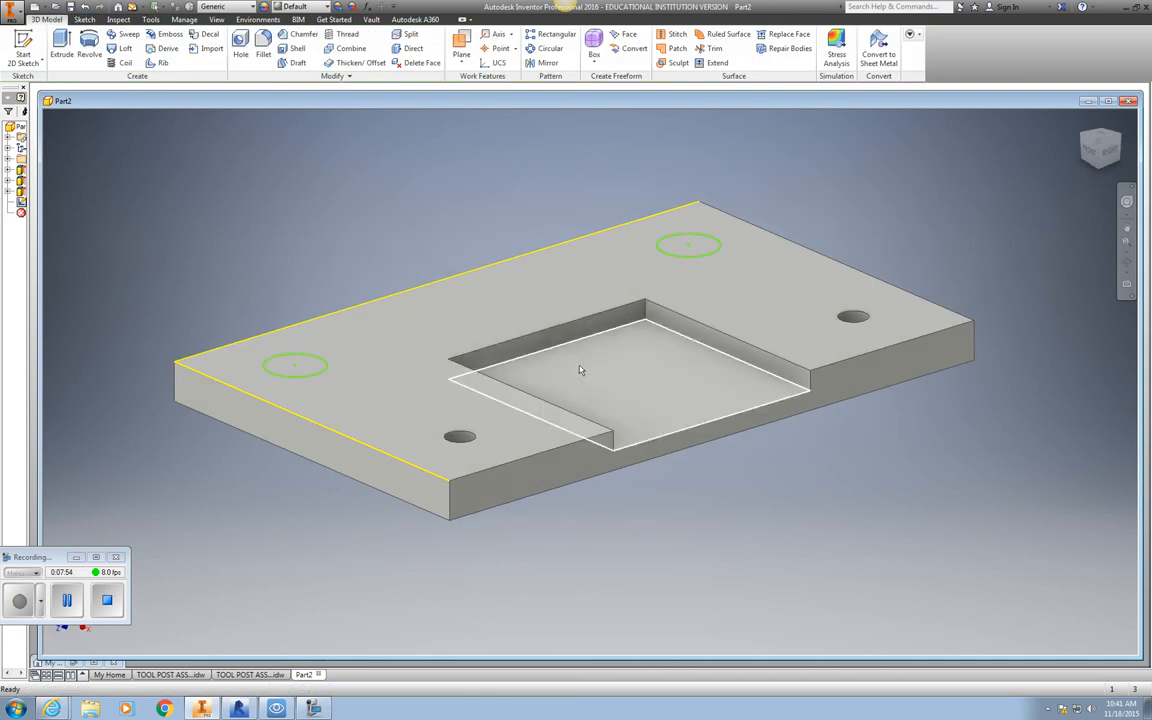
Step: Extrude-cut both back-corner circles .375 into the plate as the two larger holes
left_click(60, 48)
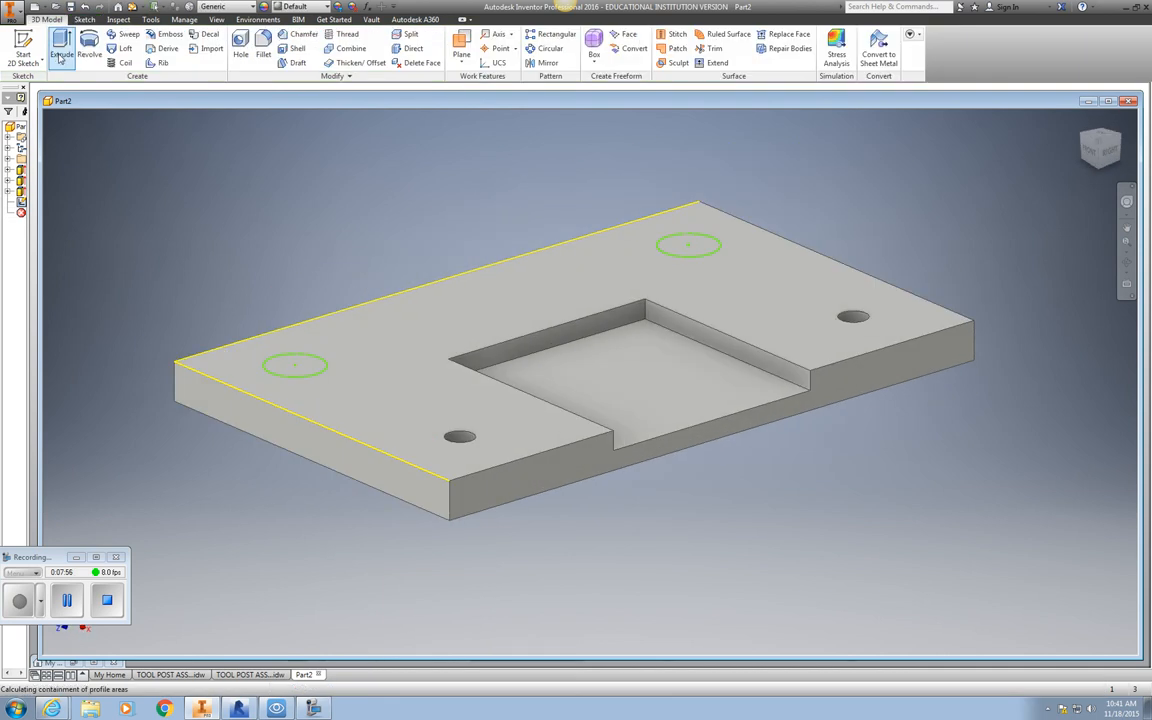
left_click(60, 48)
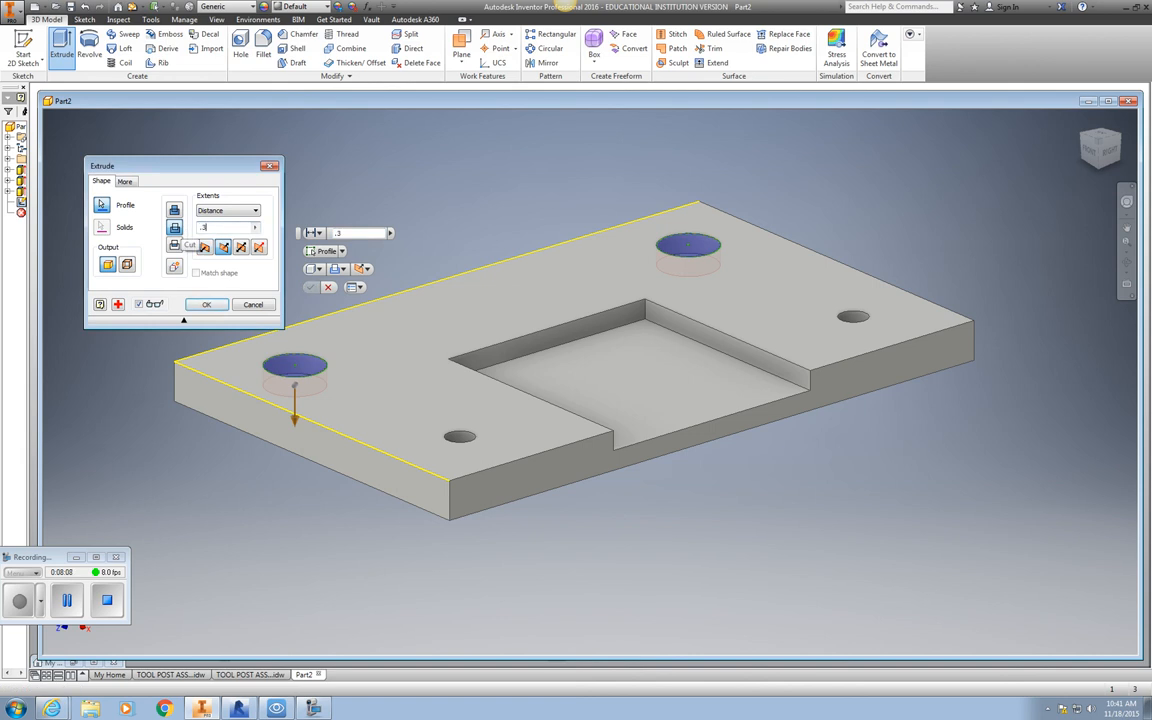
type(".375")
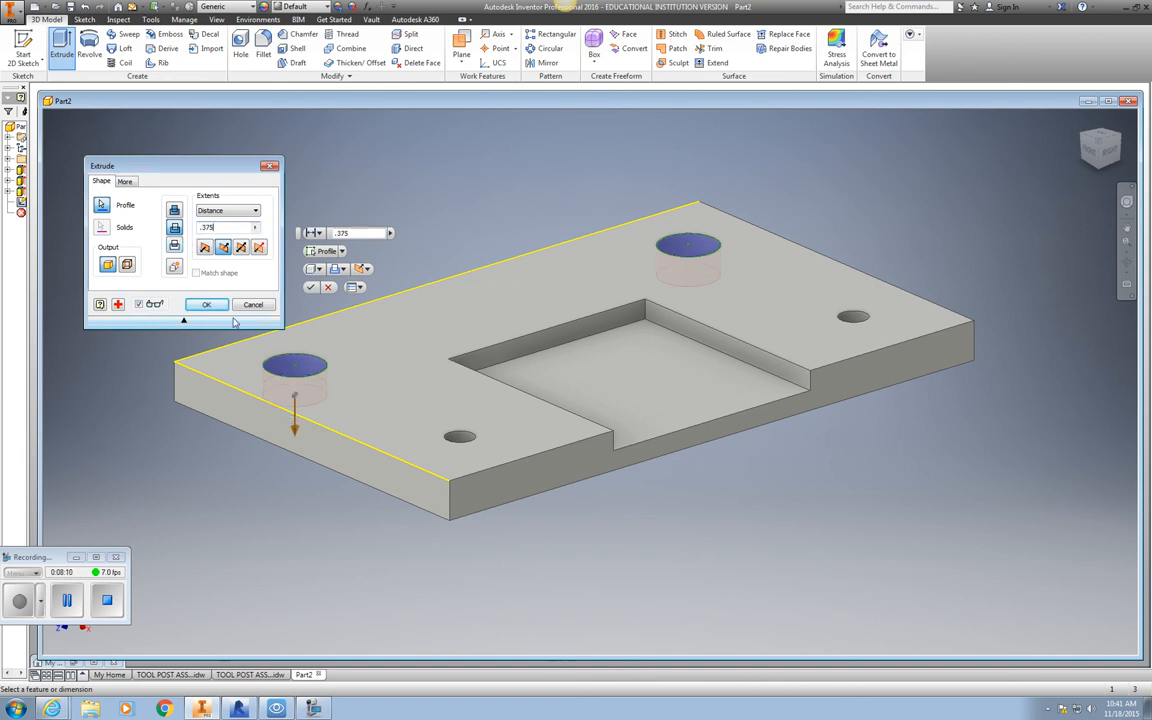
left_click(206, 304)
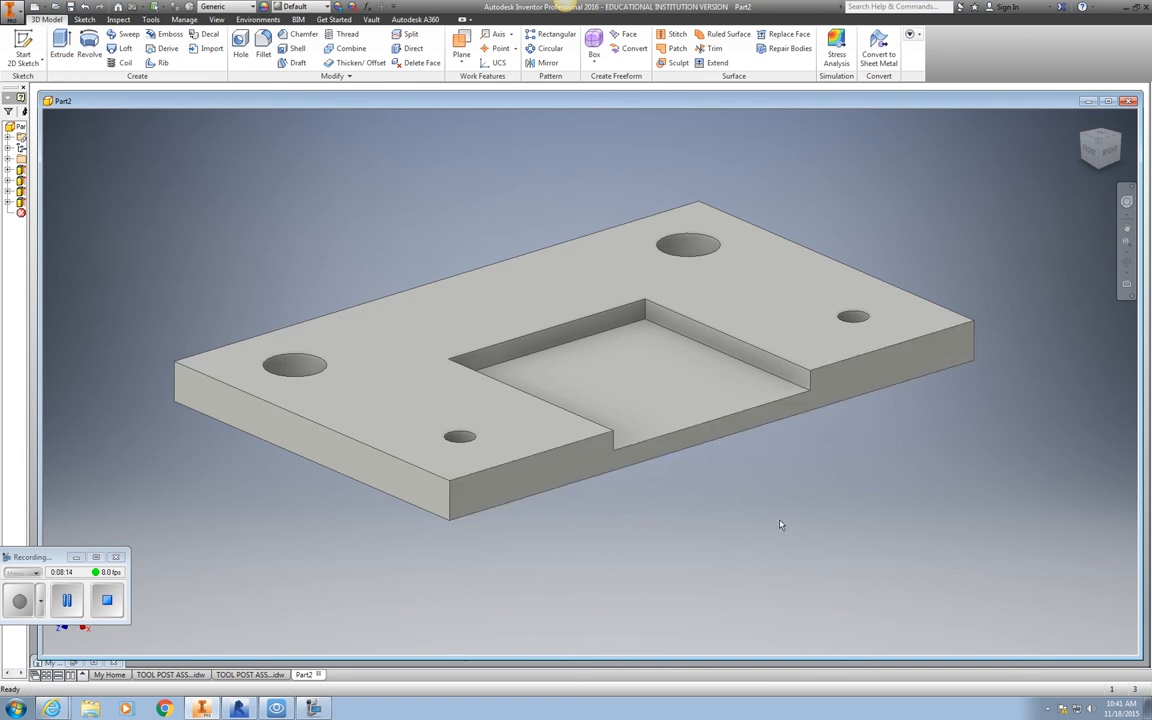
mouse_move(372, 466)
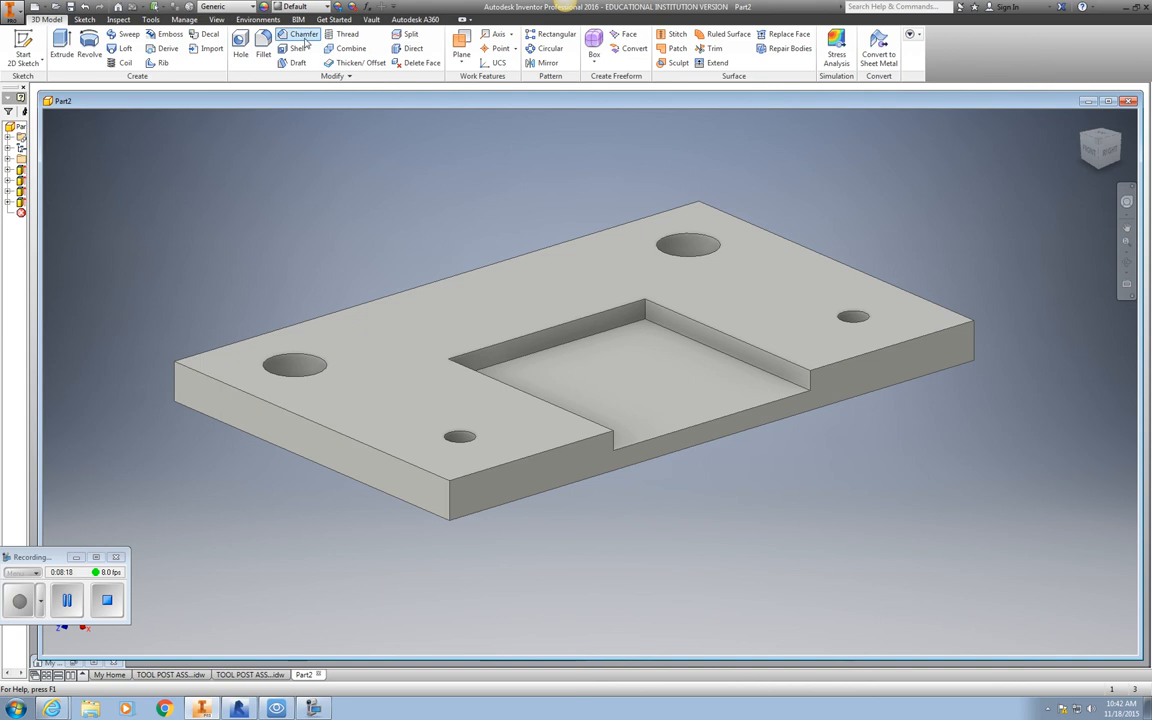
Step: Apply a 0.125 in chamfer to the plate's outer top edges
left_click(304, 34)
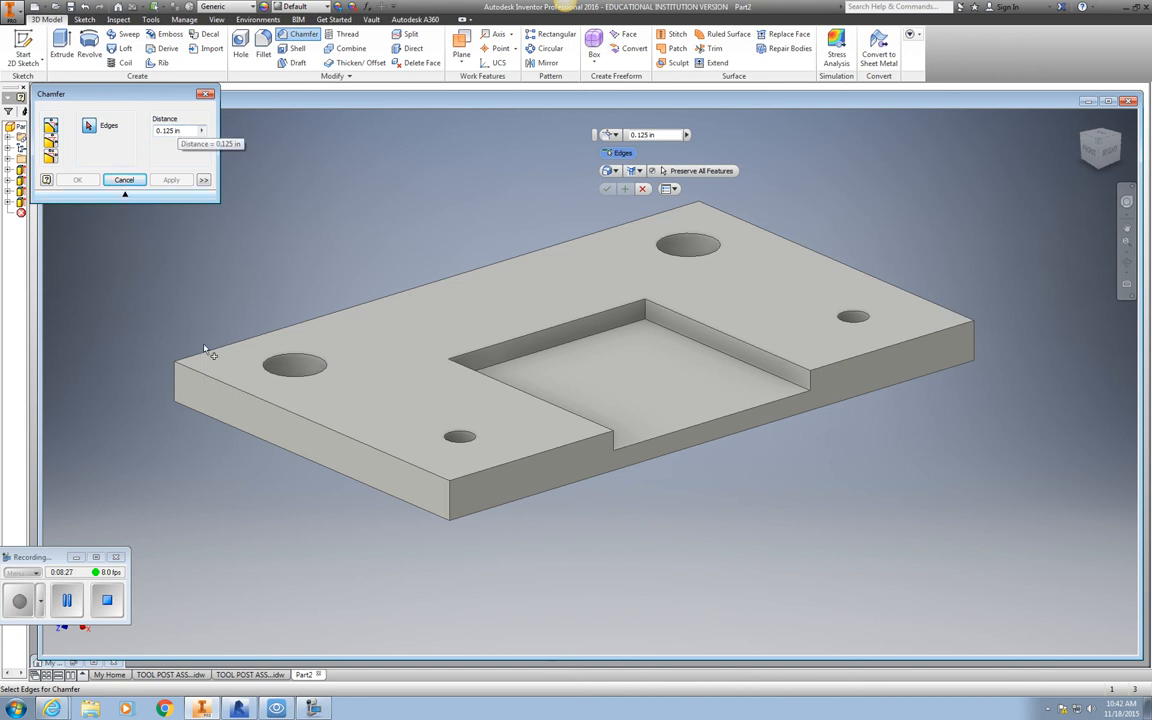
left_click(216, 380)
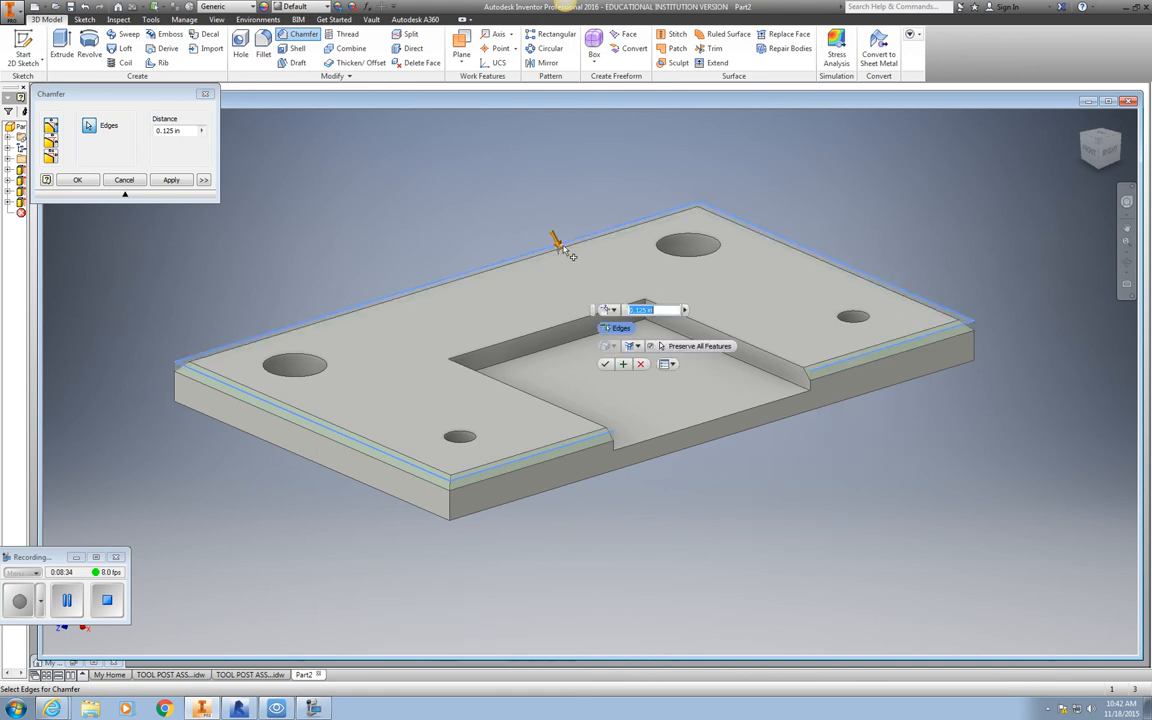
left_click(170, 180)
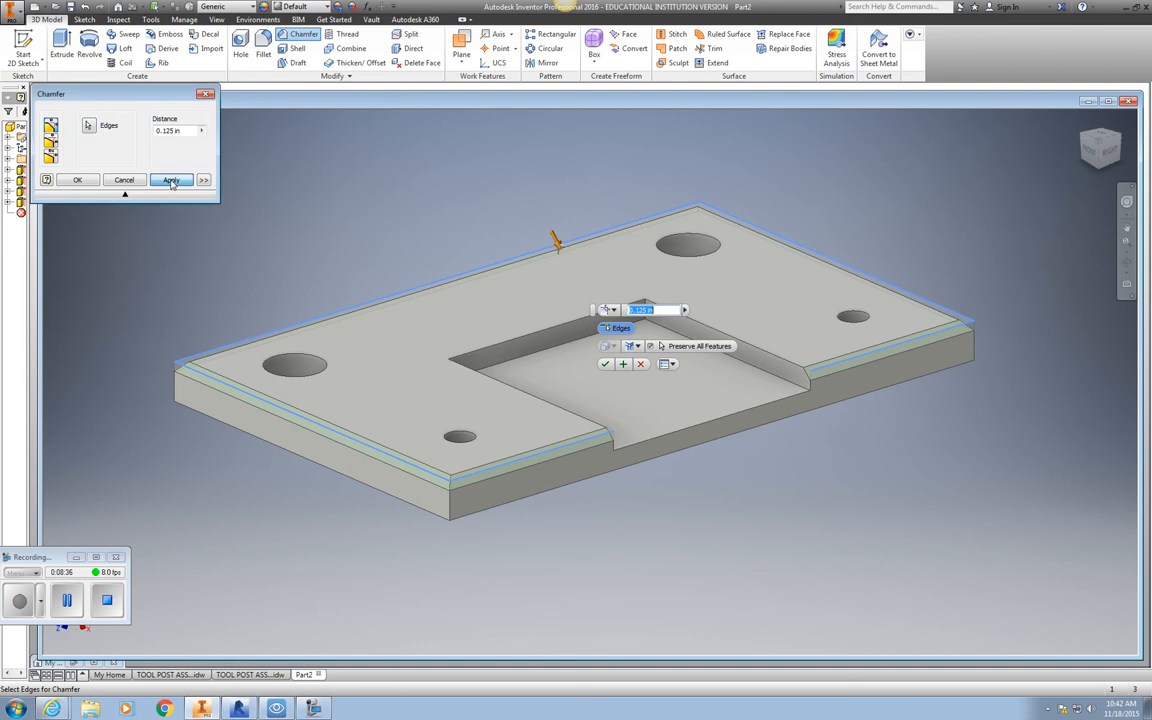
left_click(170, 180)
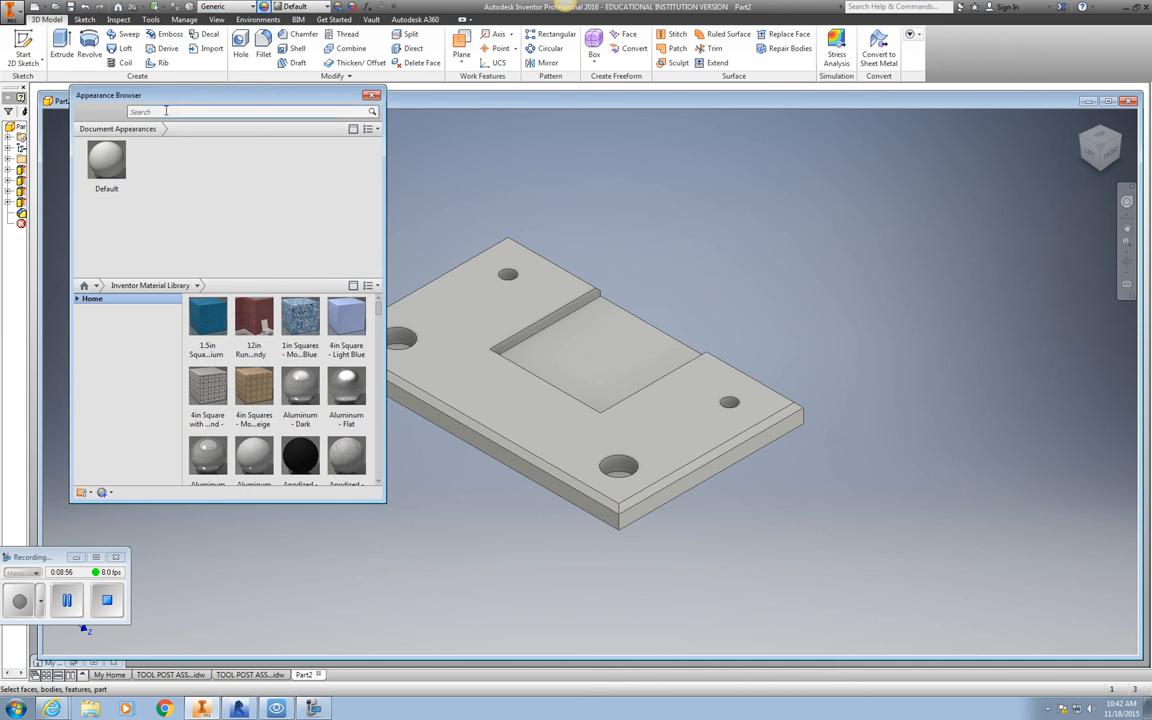
Step: Assign the Clear - Blue appearance from the material library to the plate and close the browser
scroll("down", 3)
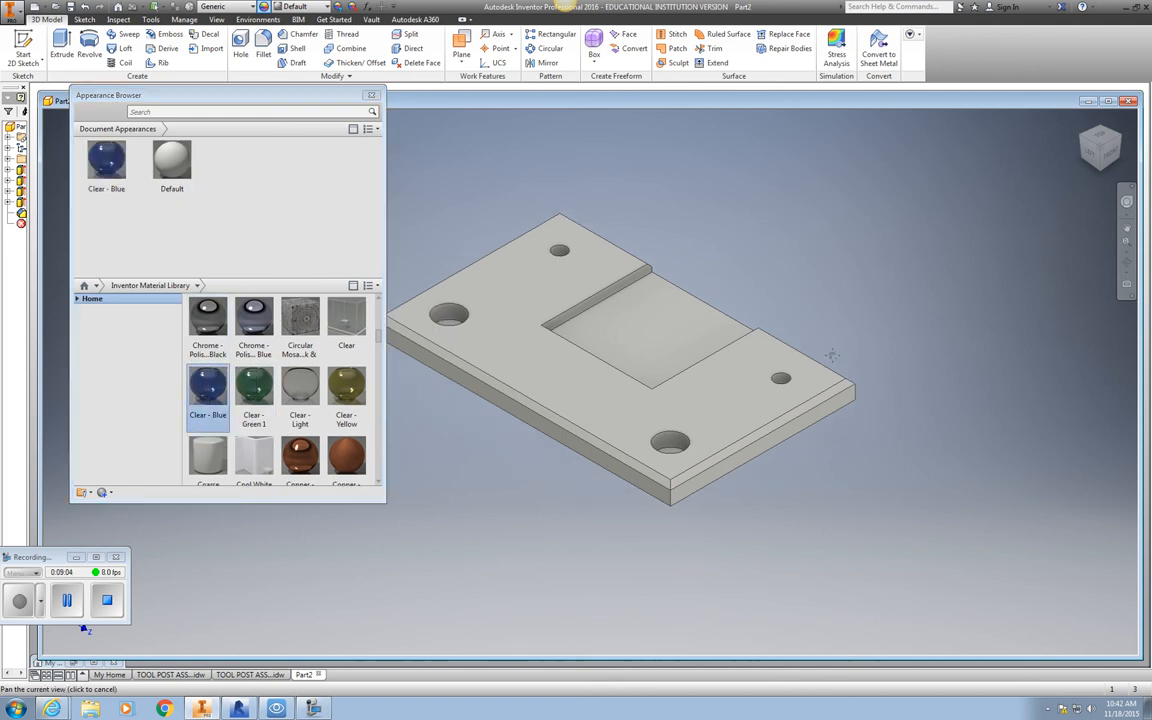
left_click(700, 444)
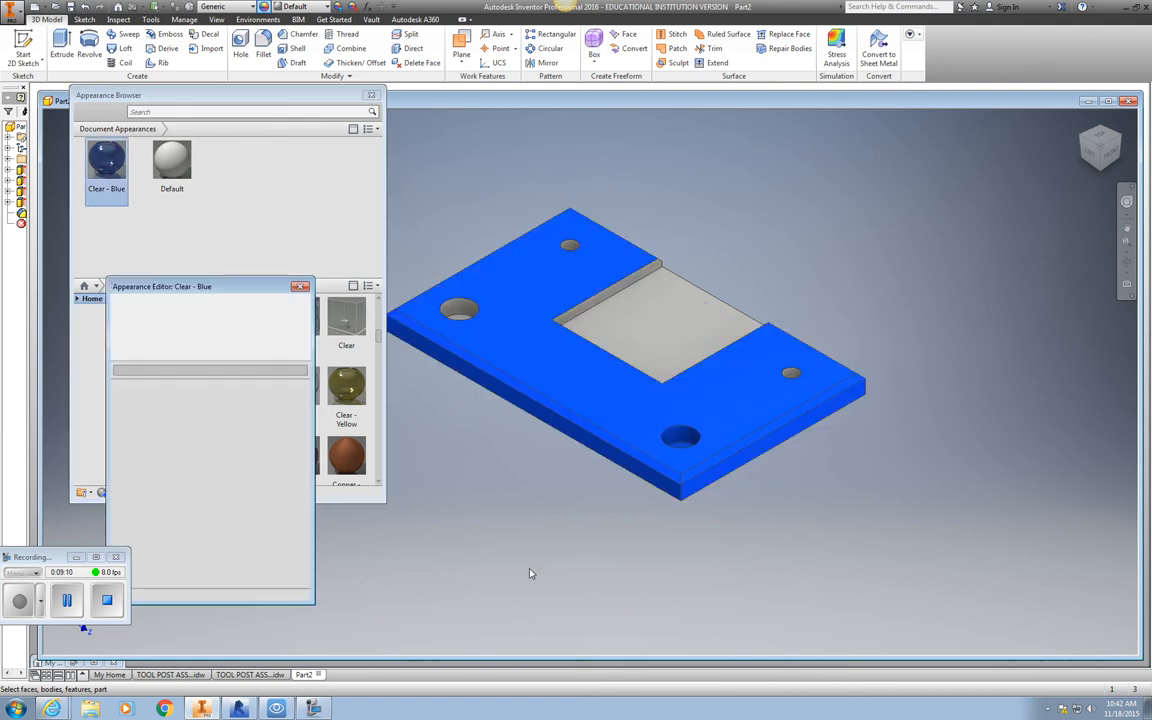
mouse_move(434, 508)
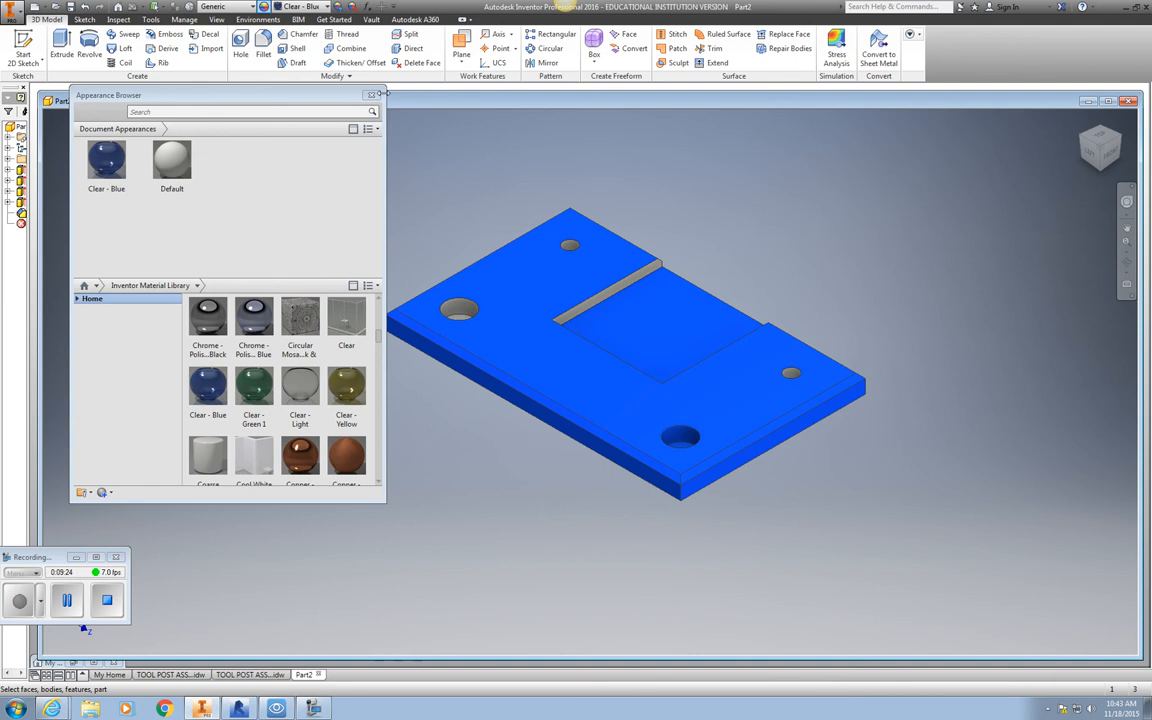
left_click(378, 96)
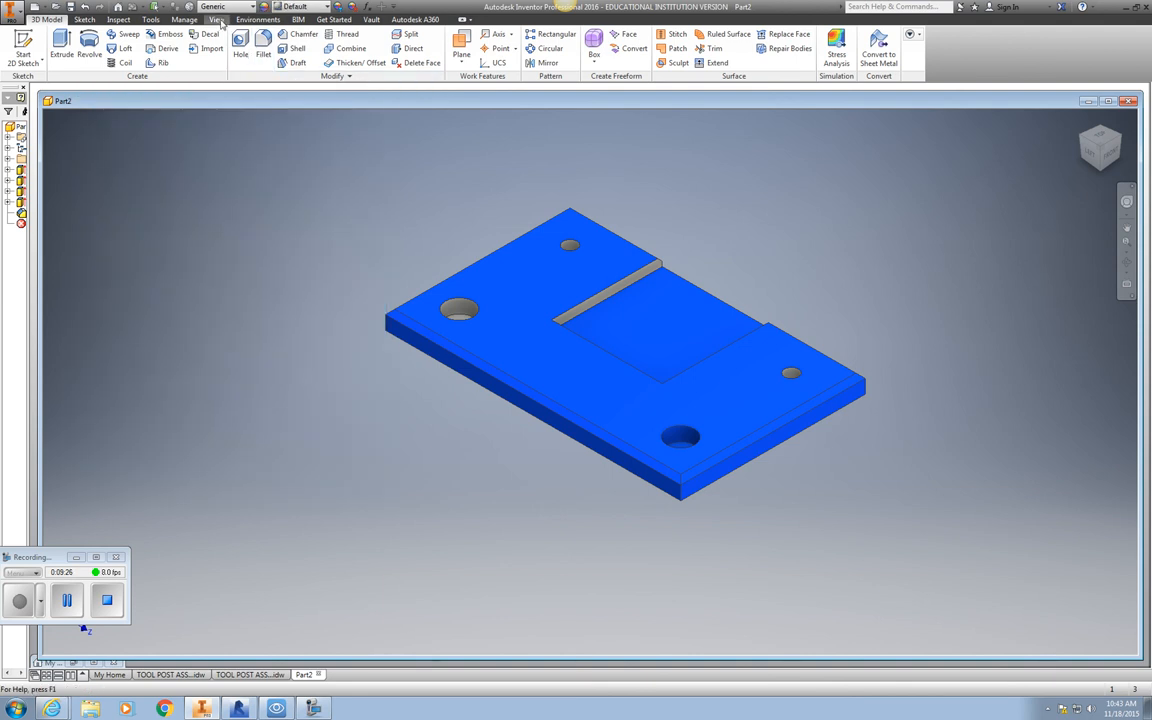